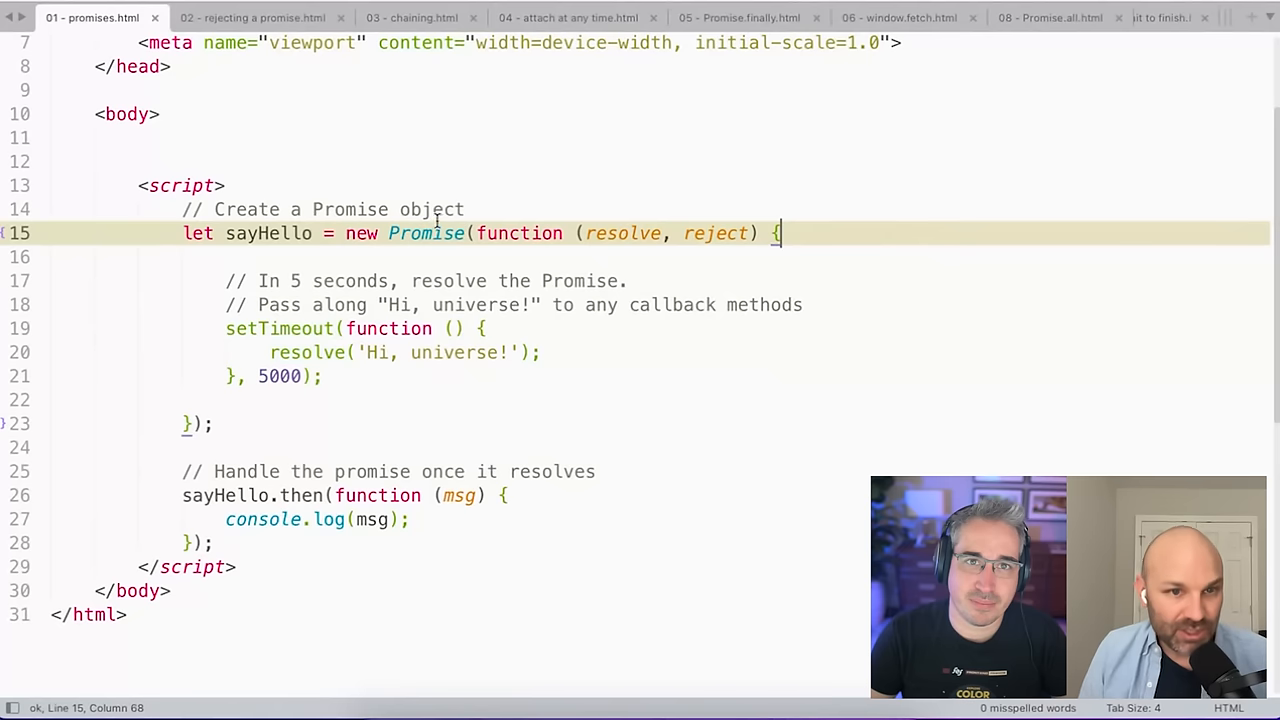
# Highlight the resolve and reject parameters and the five-second resolve line in the promise.
pyautogui.doubleClick(268, 233)
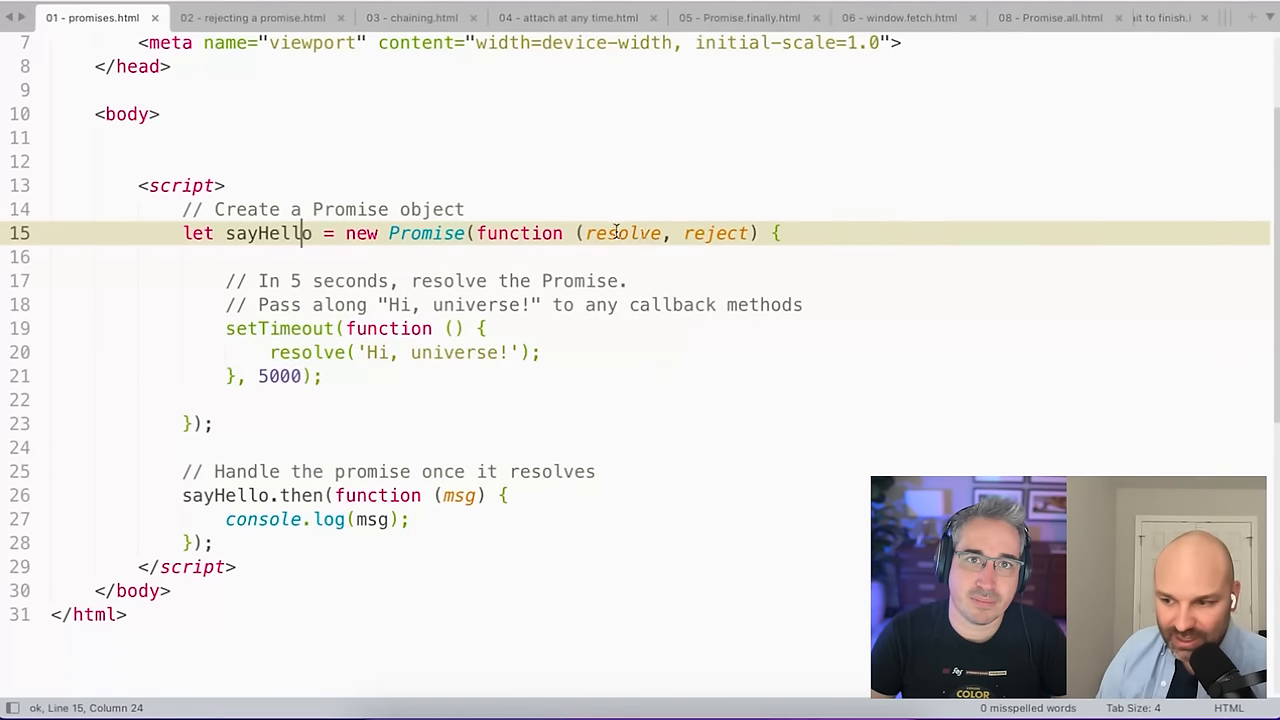
pyautogui.moveTo(960, 372)
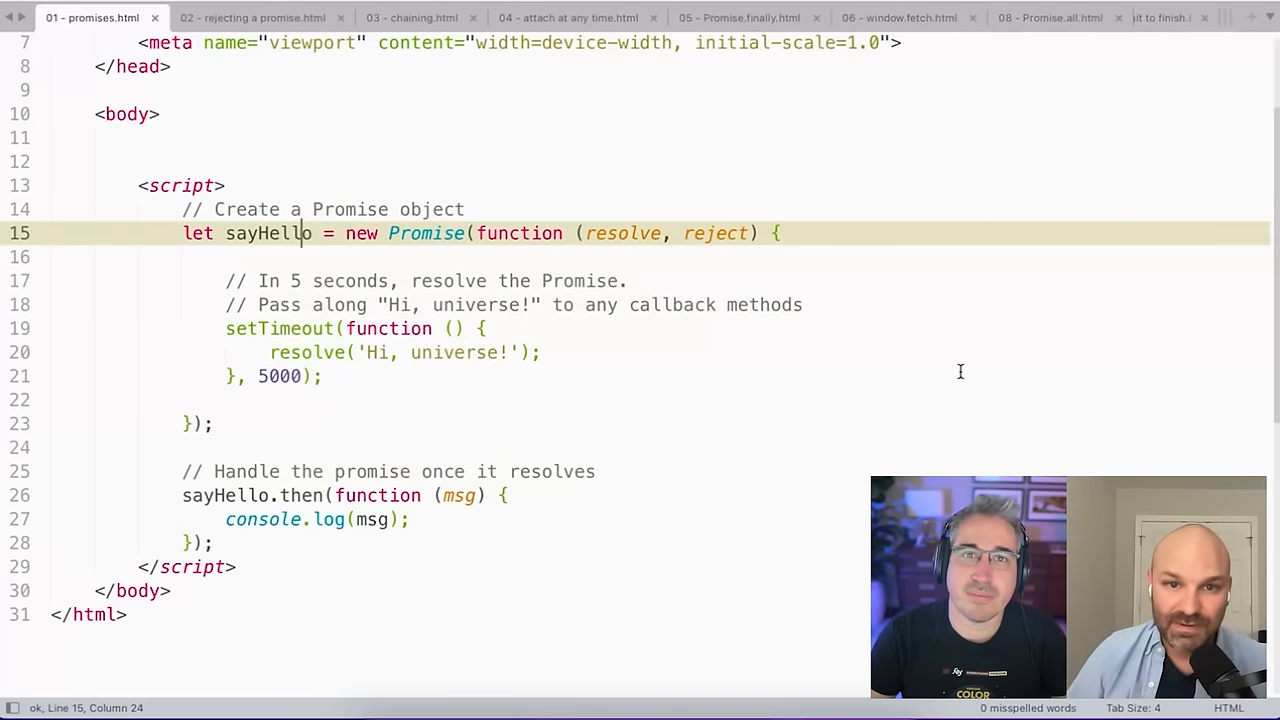
pyautogui.click(583, 233)
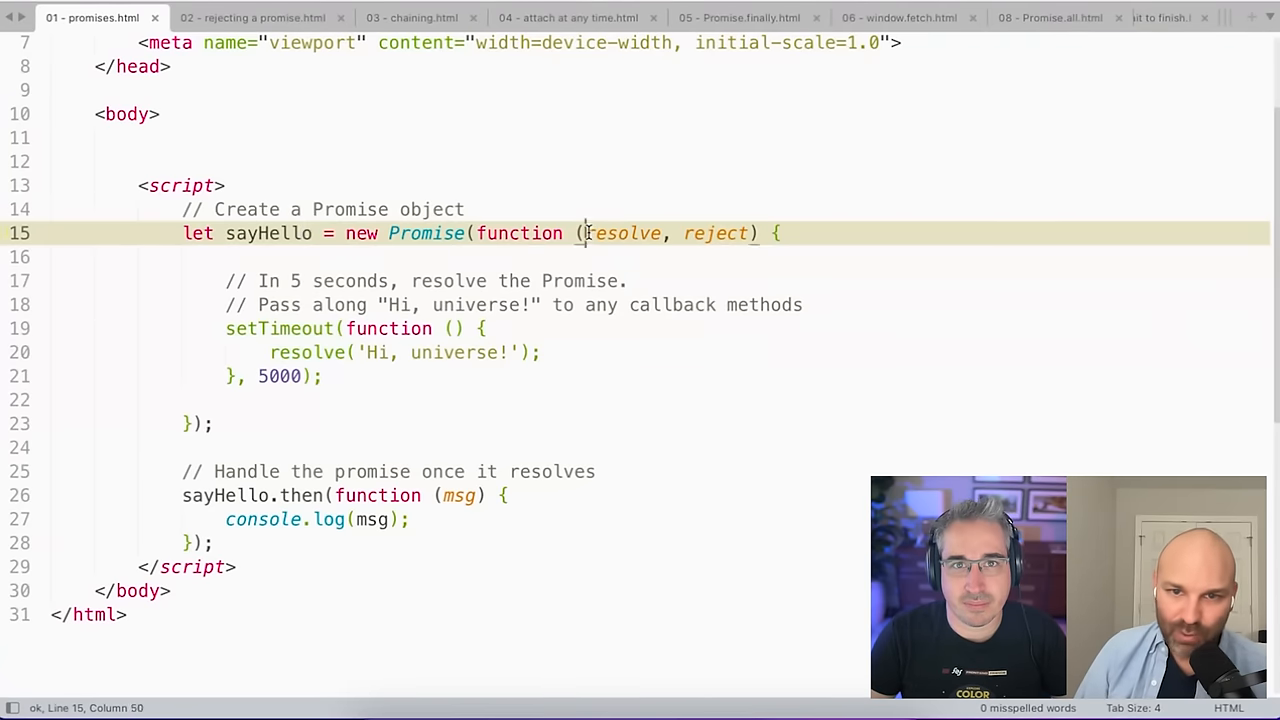
pyautogui.moveTo(585, 233); pyautogui.dragTo(745, 233)
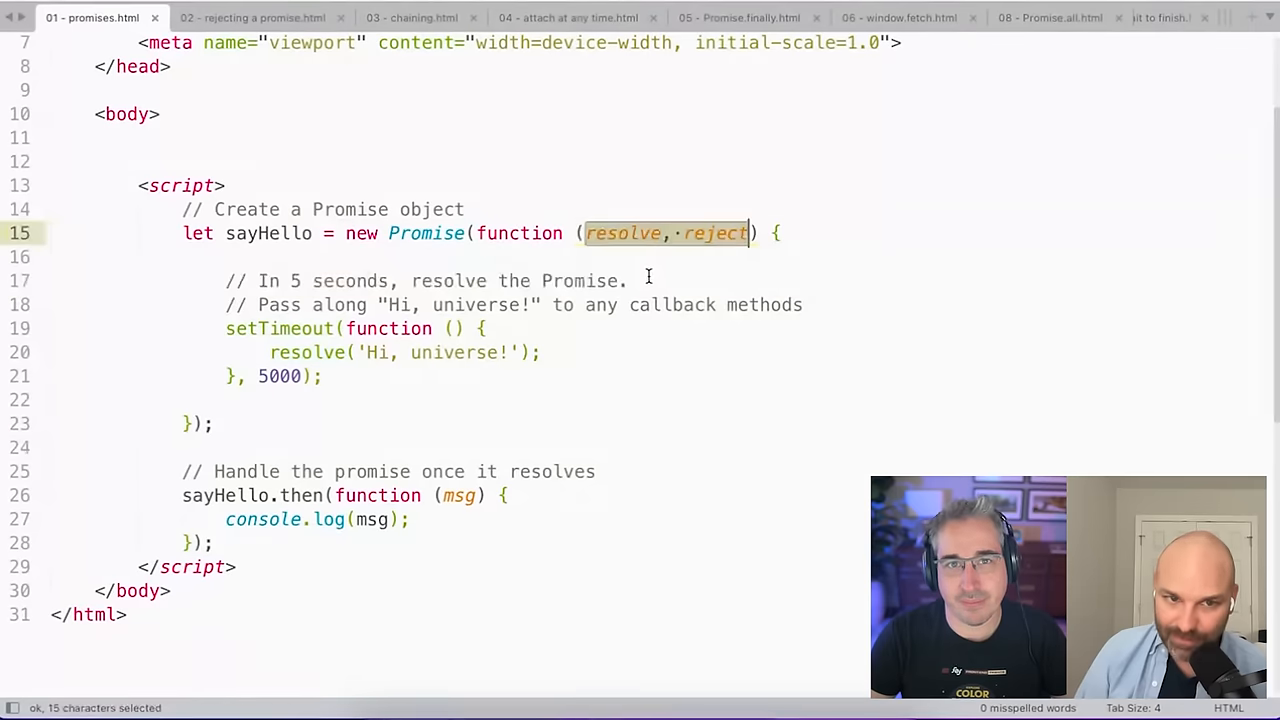
pyautogui.click(622, 280)
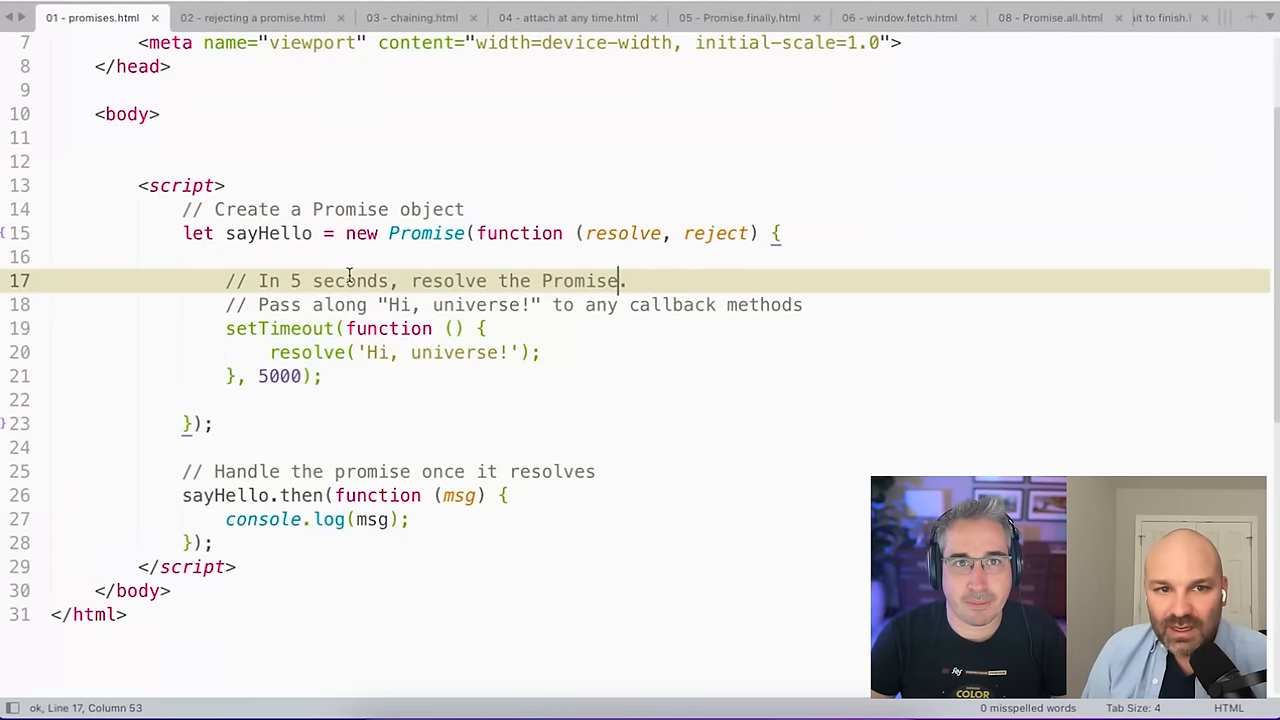
pyautogui.moveTo(460, 388)
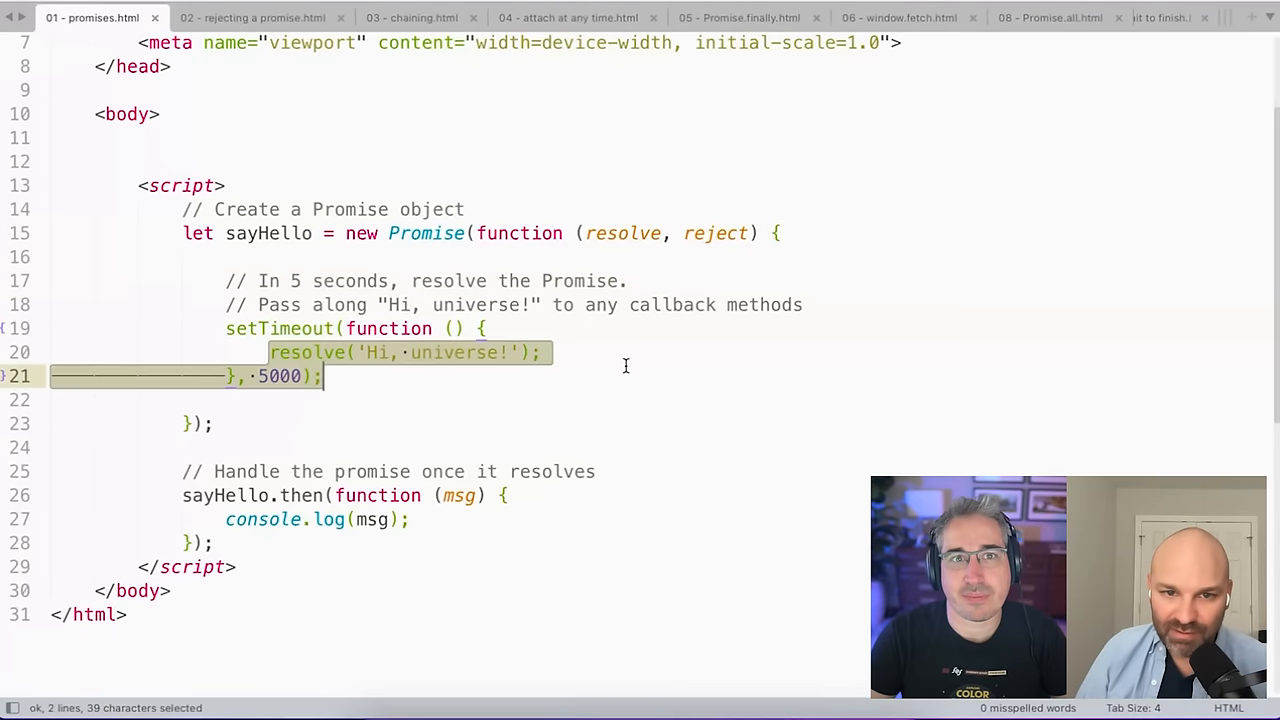
pyautogui.click(540, 352)
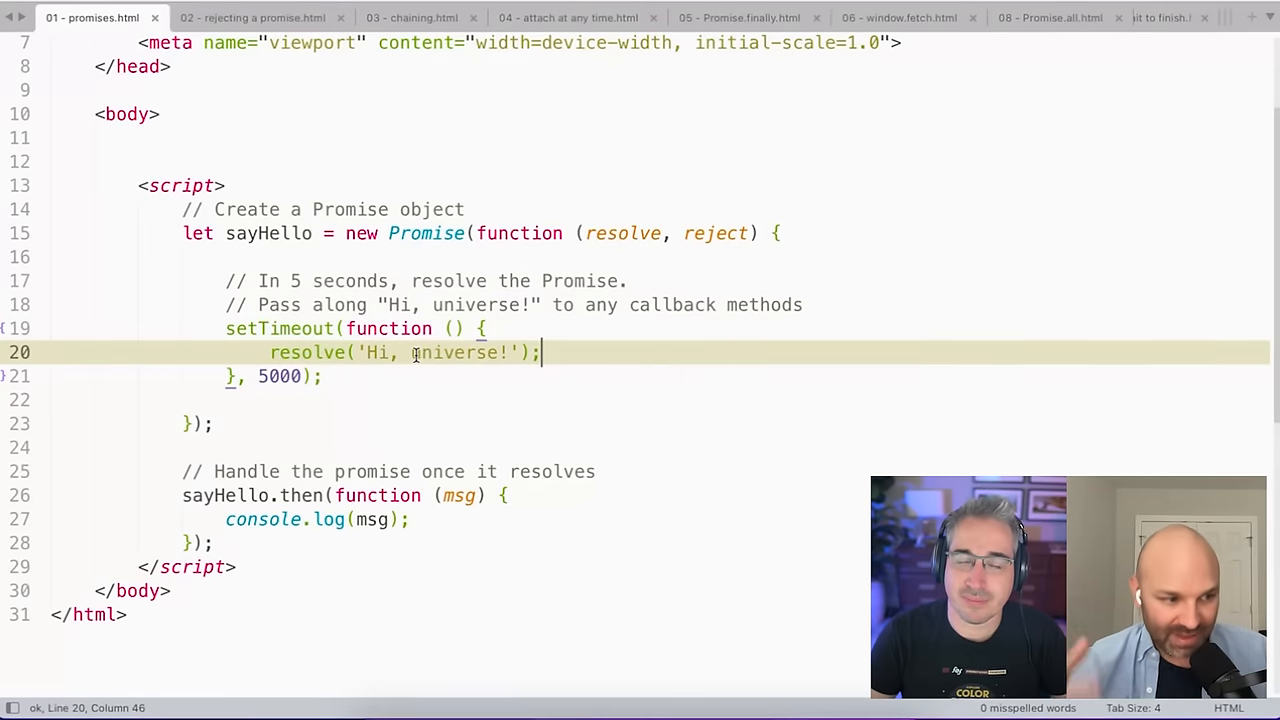
pyautogui.moveTo(415, 400)
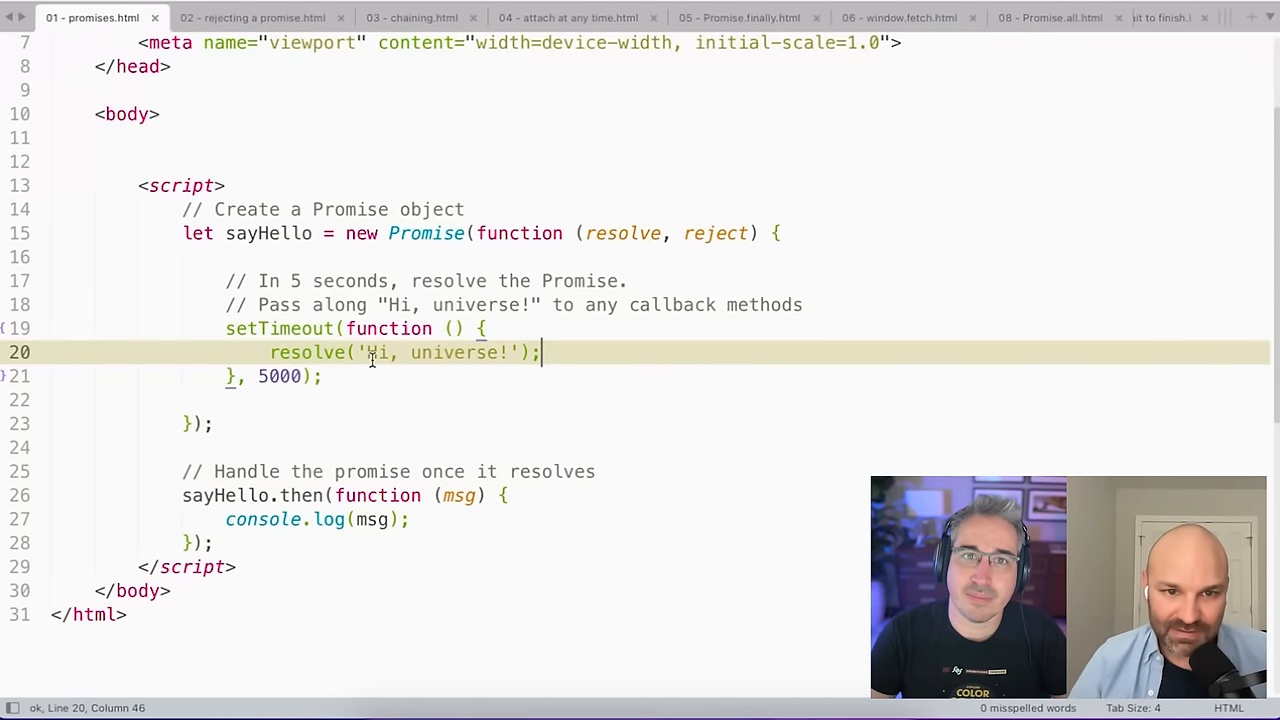
pyautogui.moveTo(368, 355)
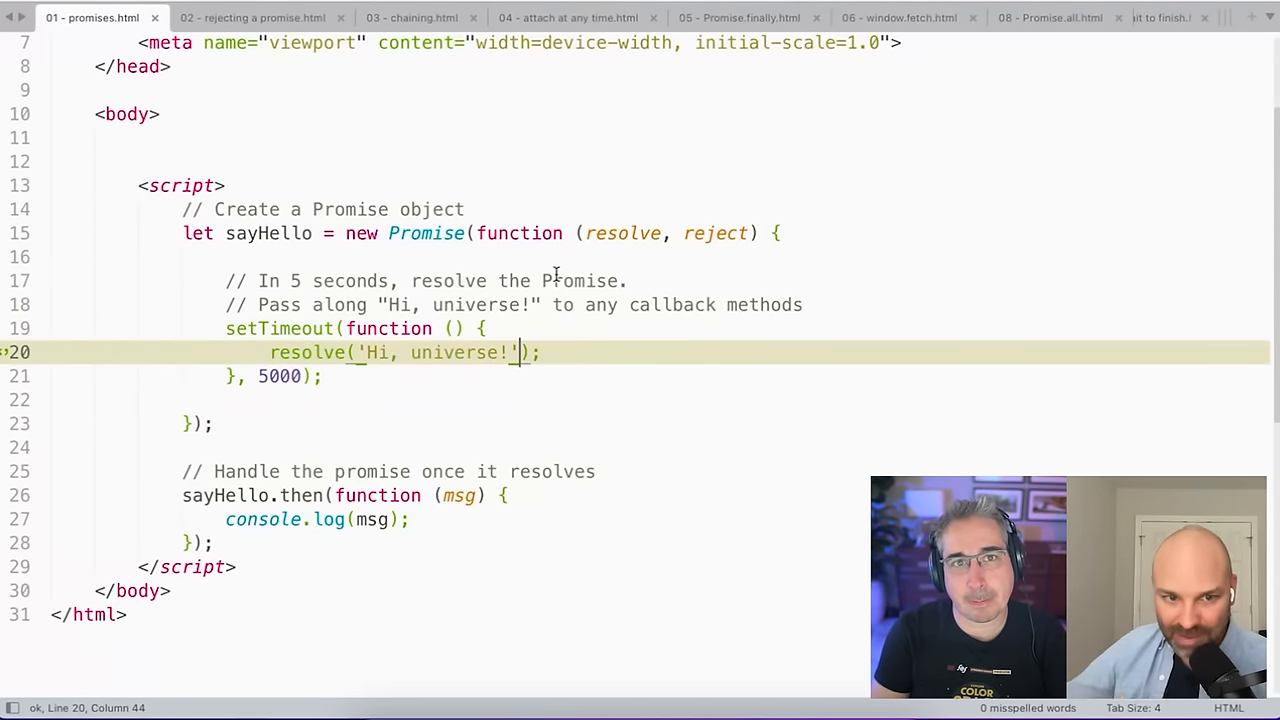
# Highlight sayHello, the msg parameter and the console.log call in the then() handler.
pyautogui.doubleClick(214, 495)
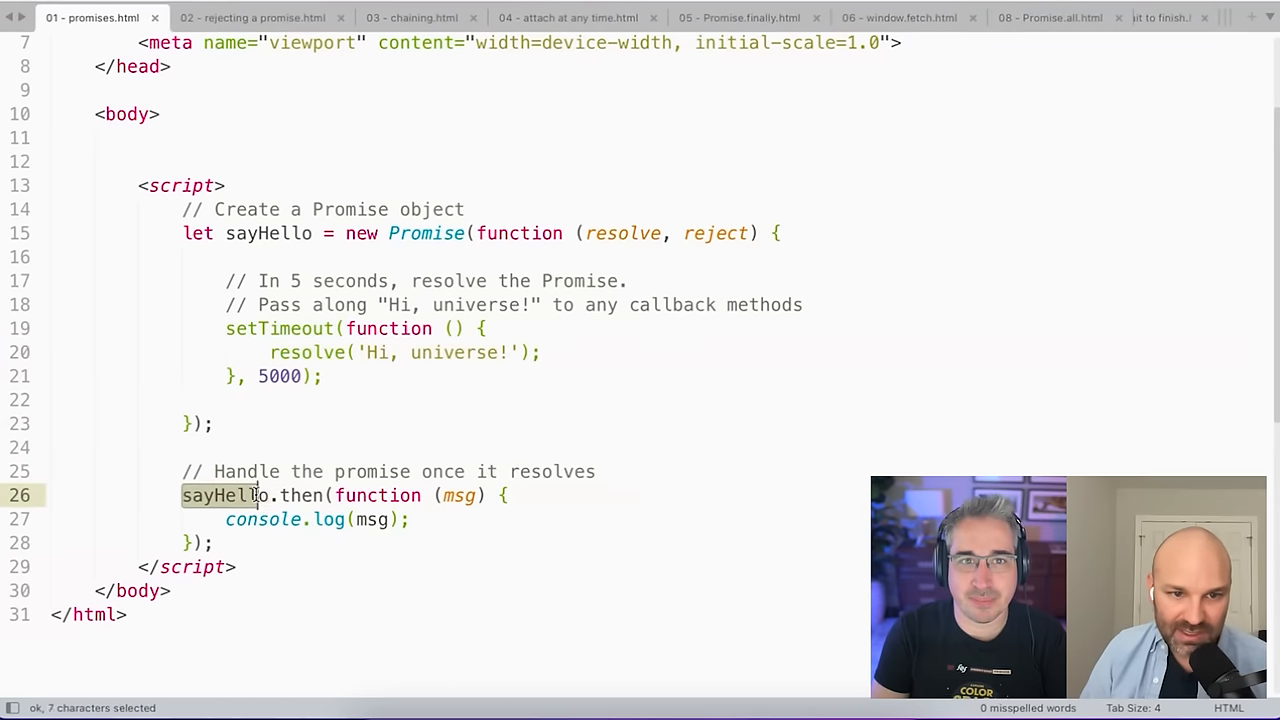
pyautogui.click(278, 495)
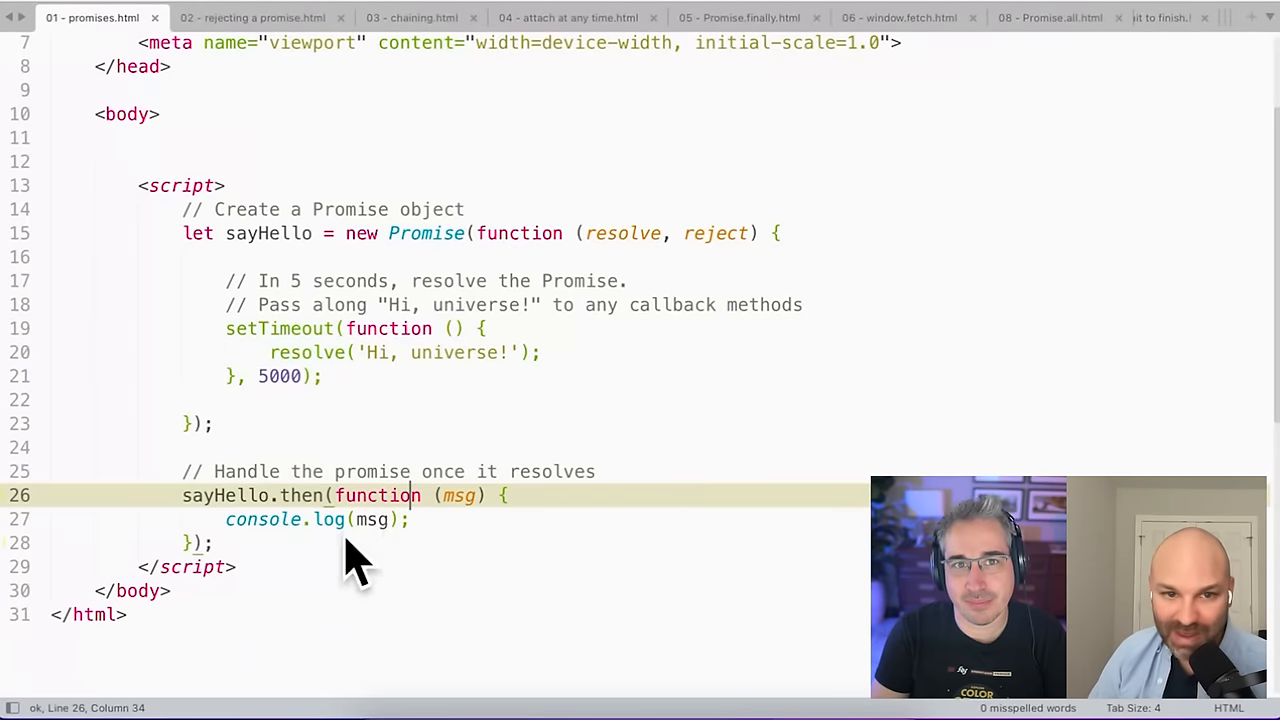
pyautogui.doubleClick(457, 495)
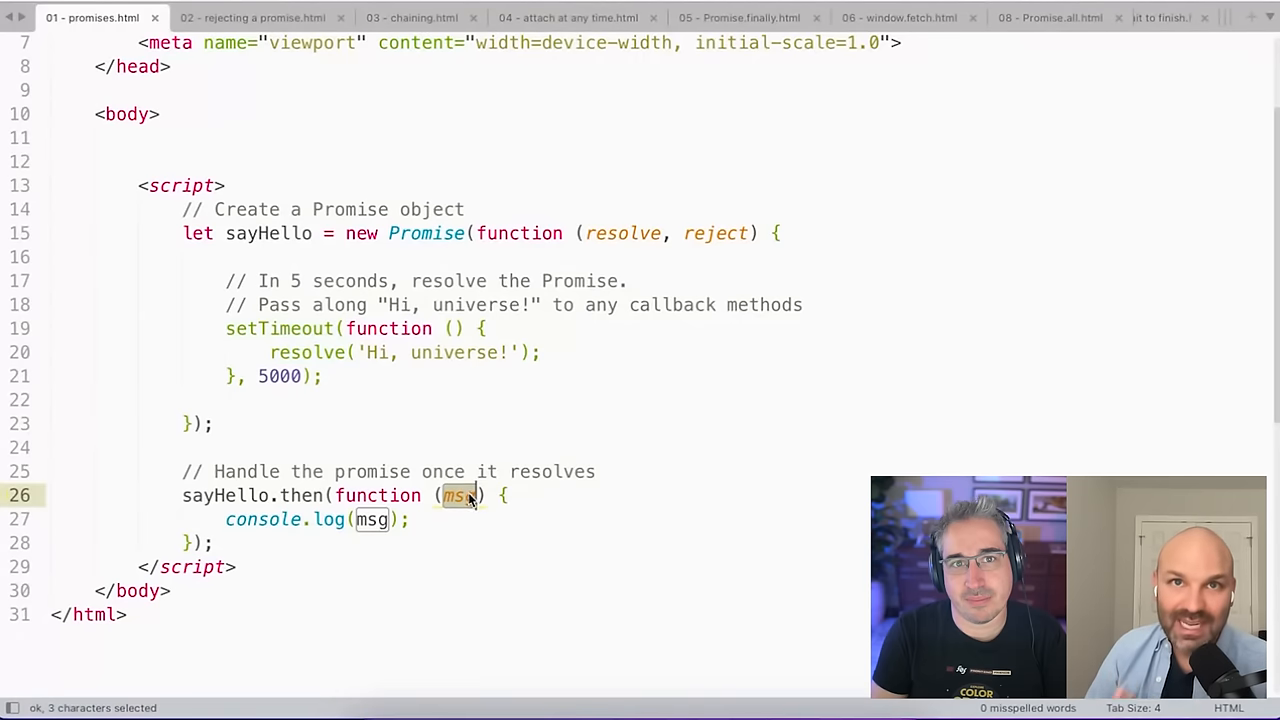
pyautogui.click(487, 495)
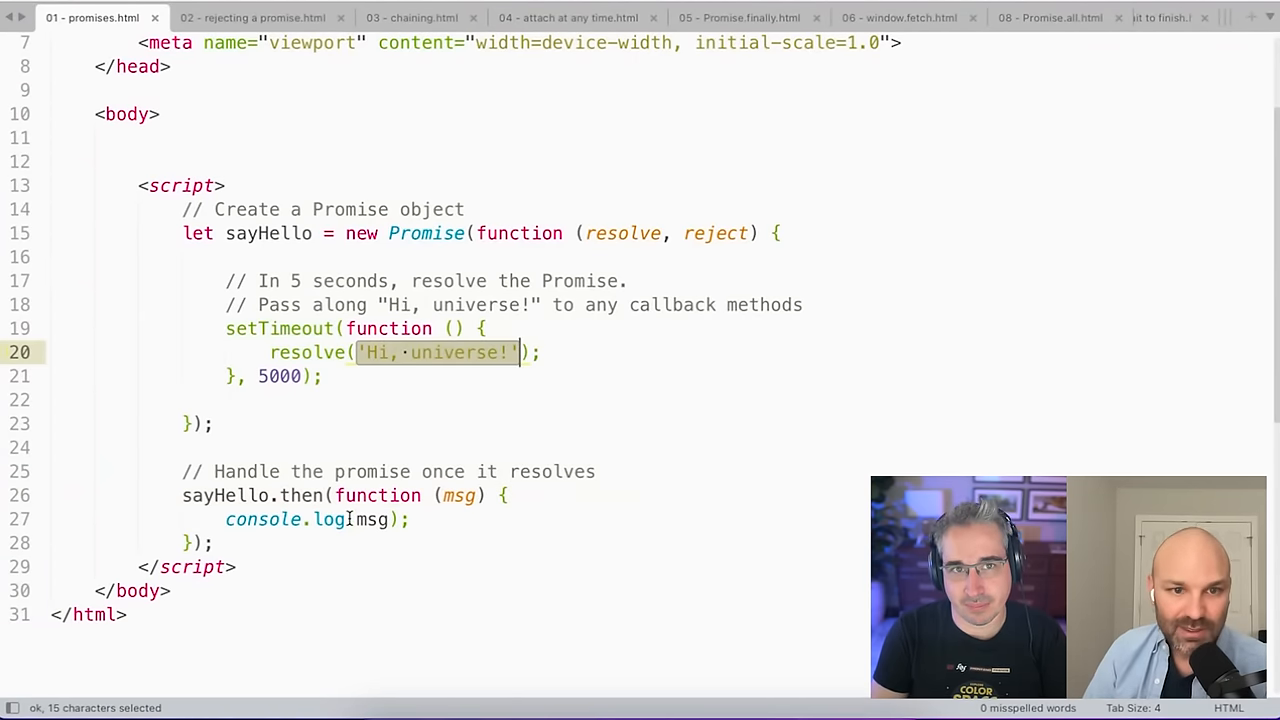
pyautogui.click(348, 519)
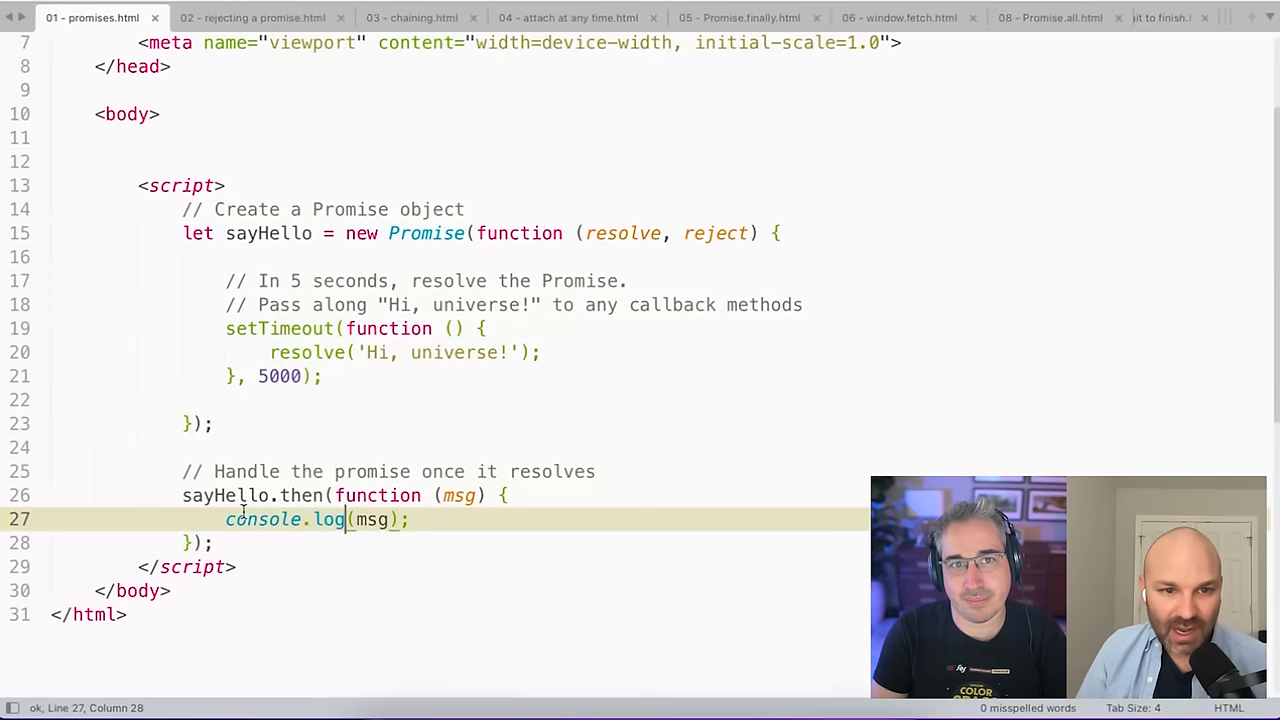
pyautogui.doubleClick(225, 495)
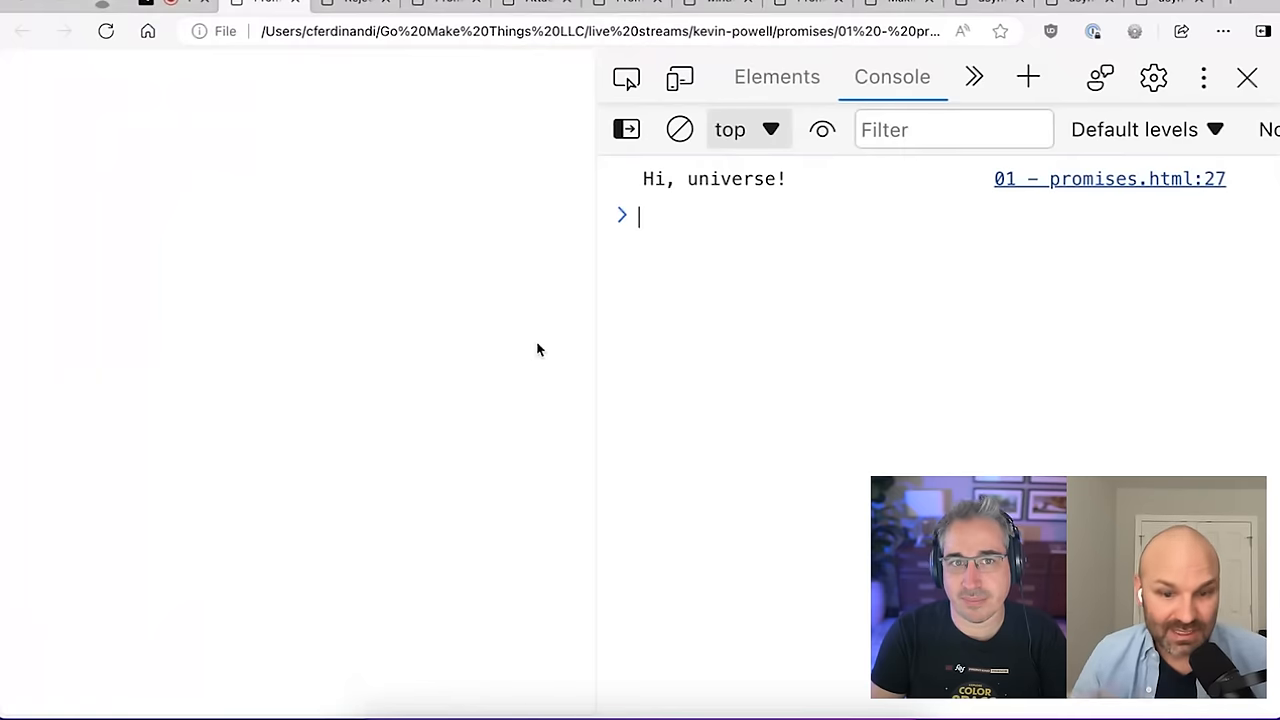
# Leave the Edge console showing 'Hi, universe!' and return to 01 - promises.html.
pyautogui.click(679, 129)
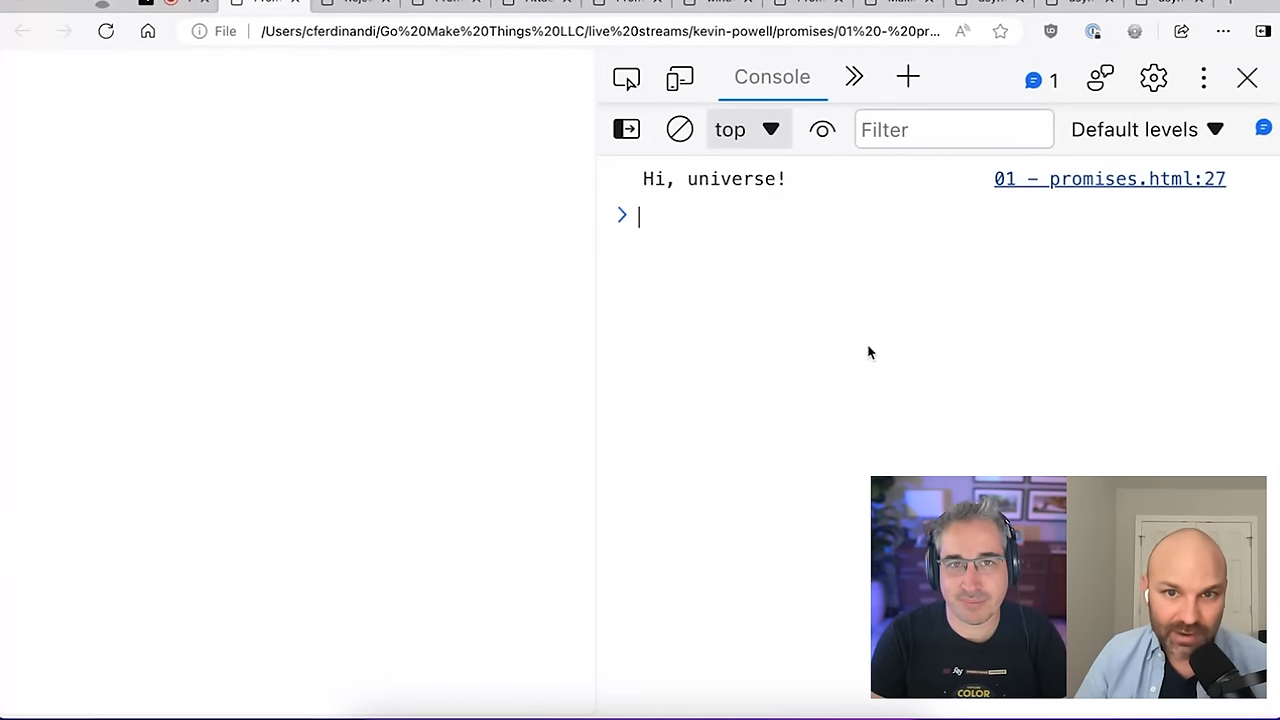
pyautogui.moveTo(800, 488)
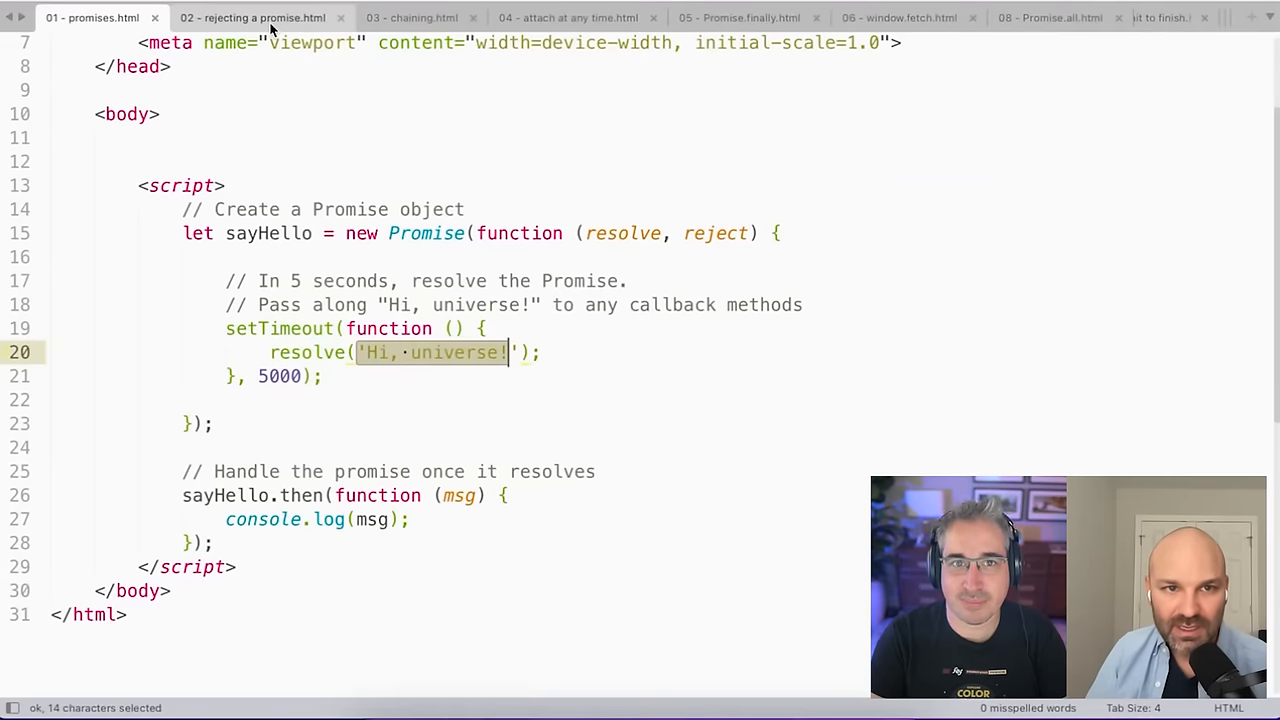
# Open 02 - rejecting a promise.html and highlight reject('Unable to say hi.') and the catch handler.
pyautogui.click(252, 17)
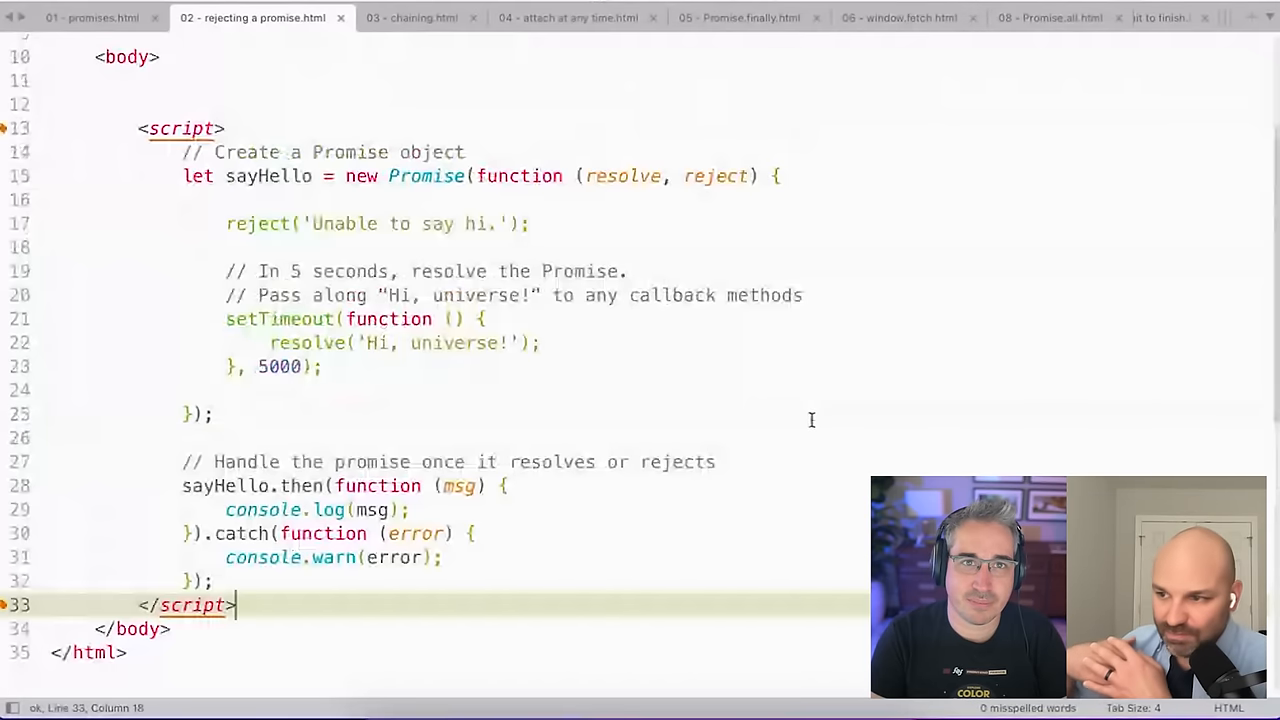
pyautogui.scroll(3)
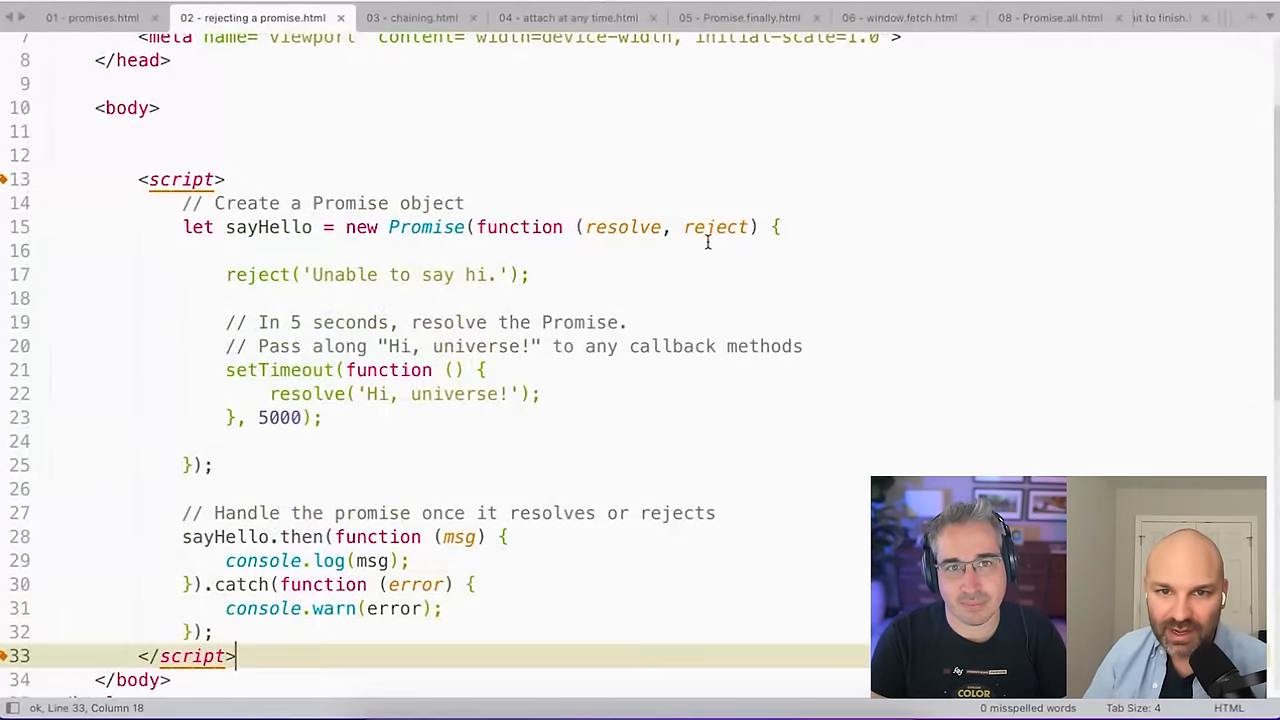
pyautogui.doubleClick(715, 227)
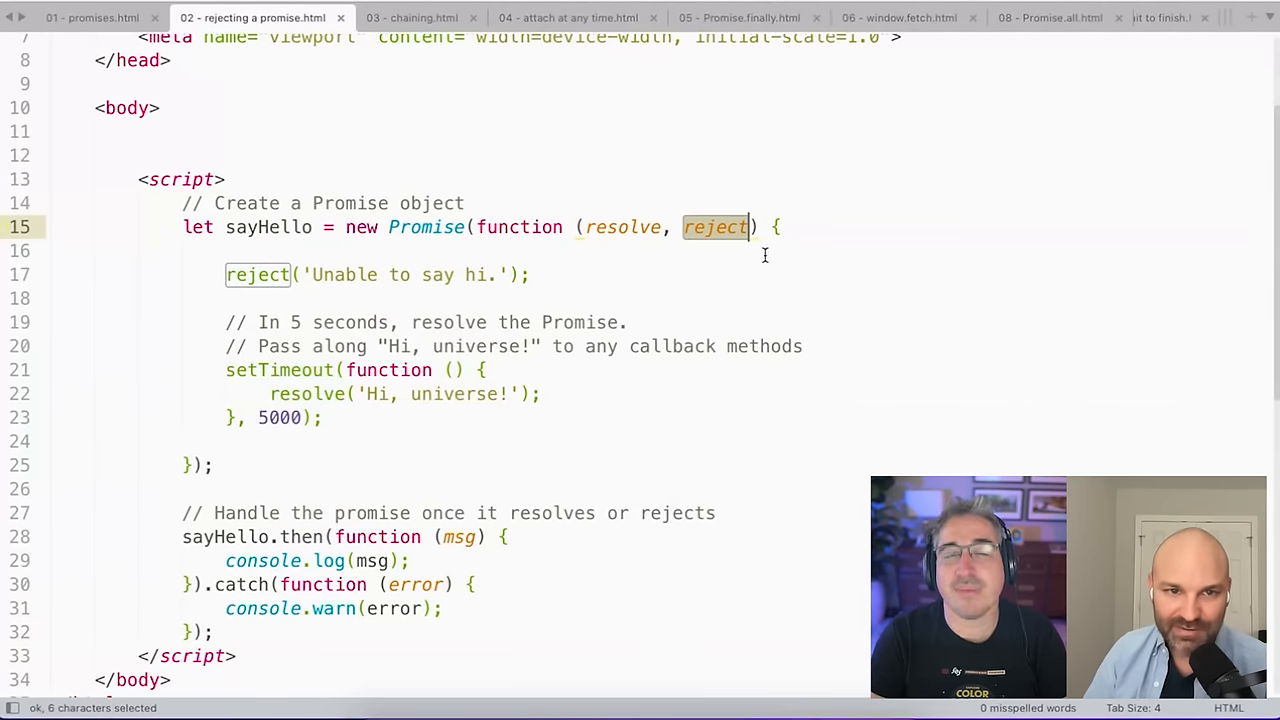
pyautogui.click(530, 275)
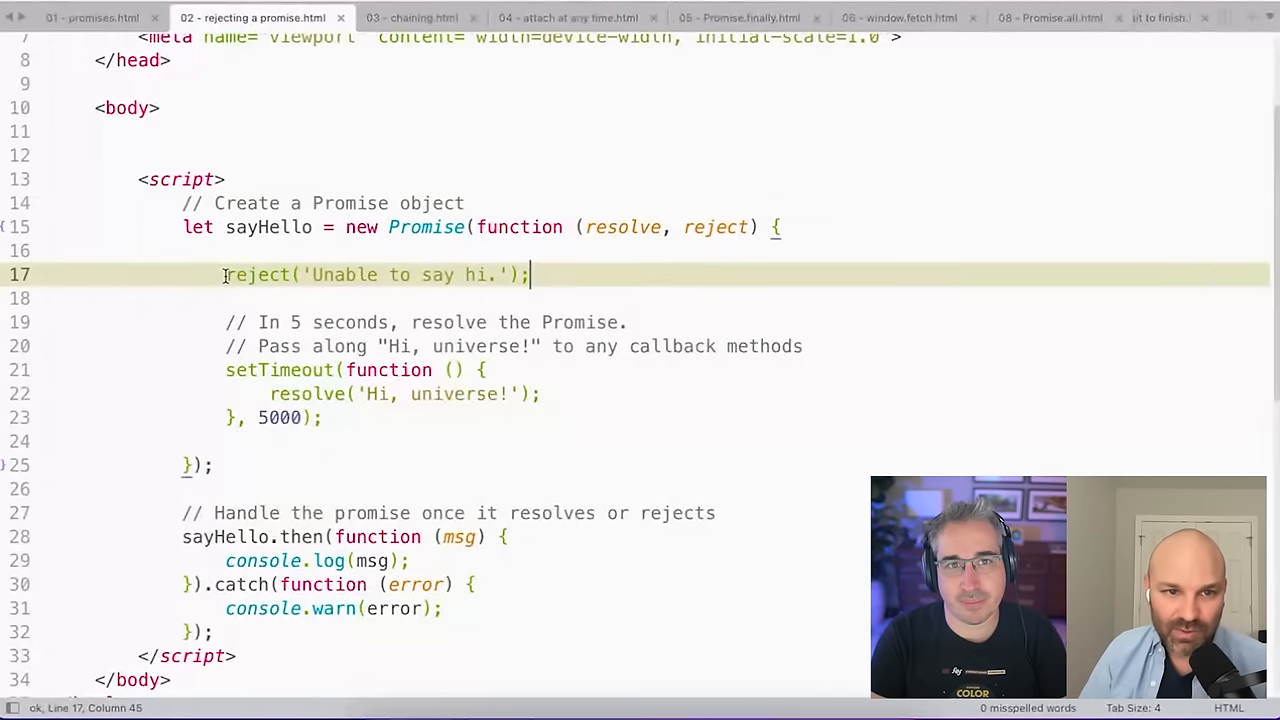
pyautogui.doubleClick(257, 274)
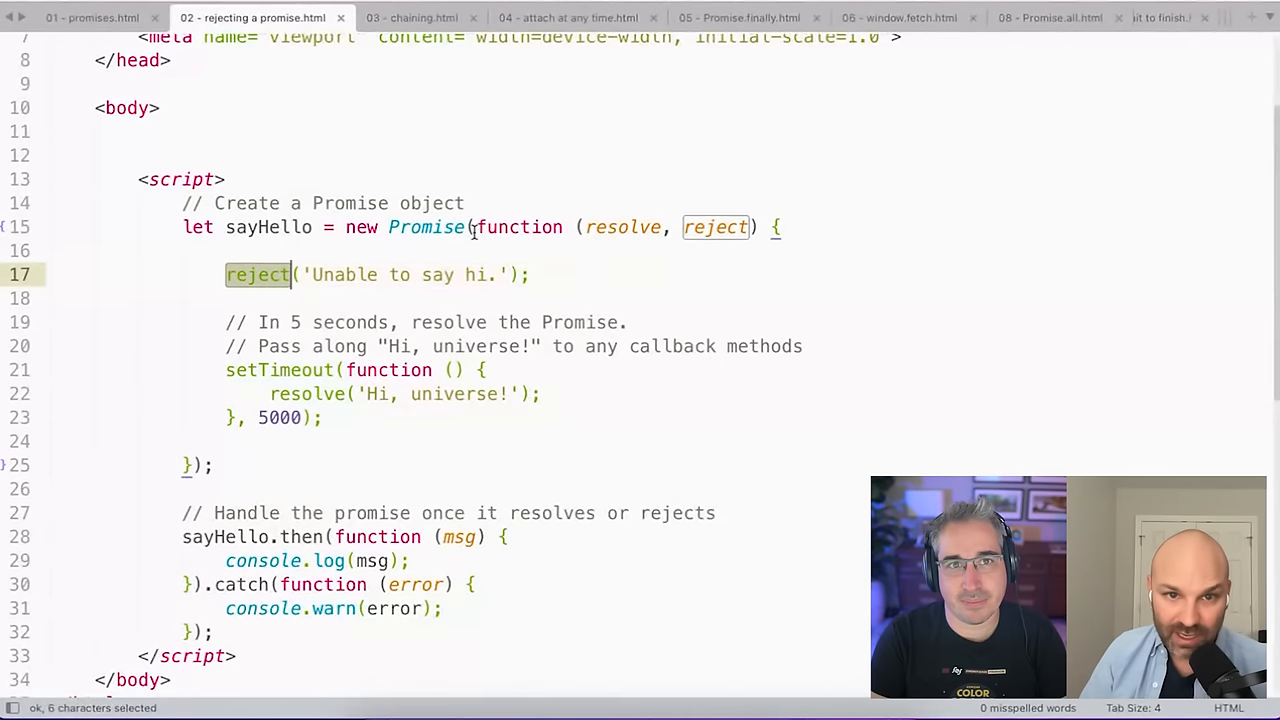
pyautogui.click(268, 274)
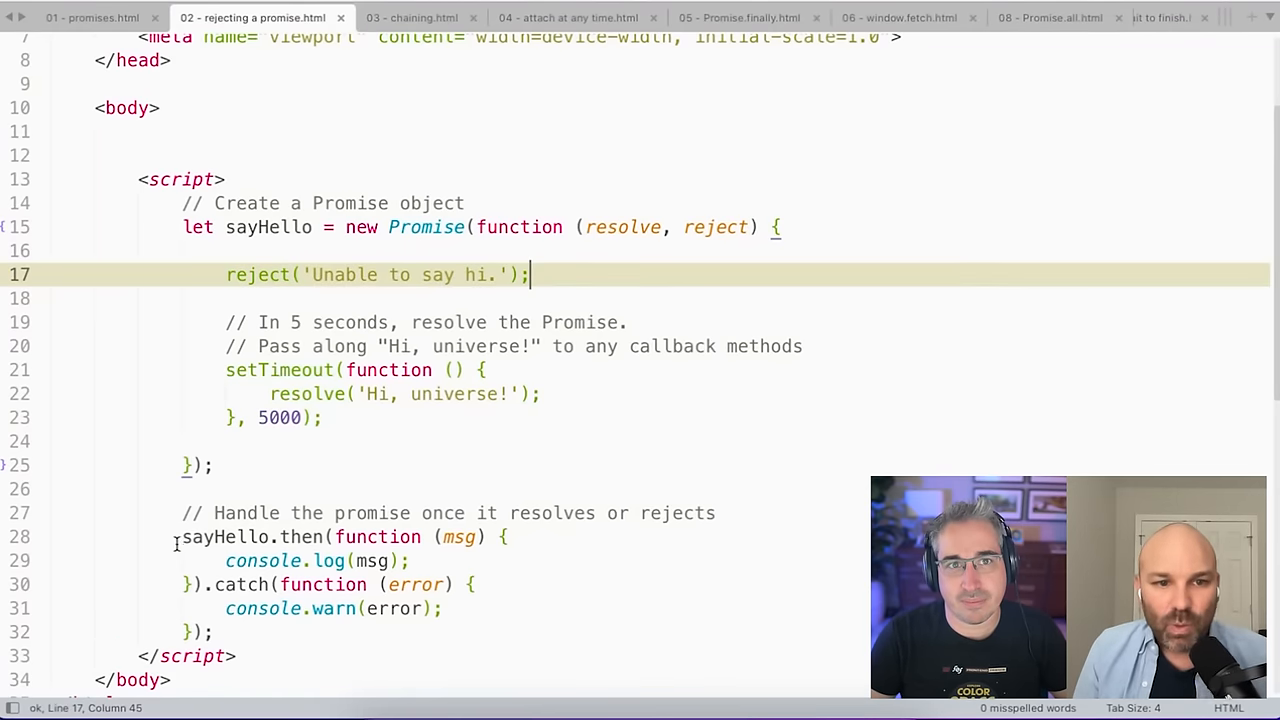
pyautogui.click(183, 537)
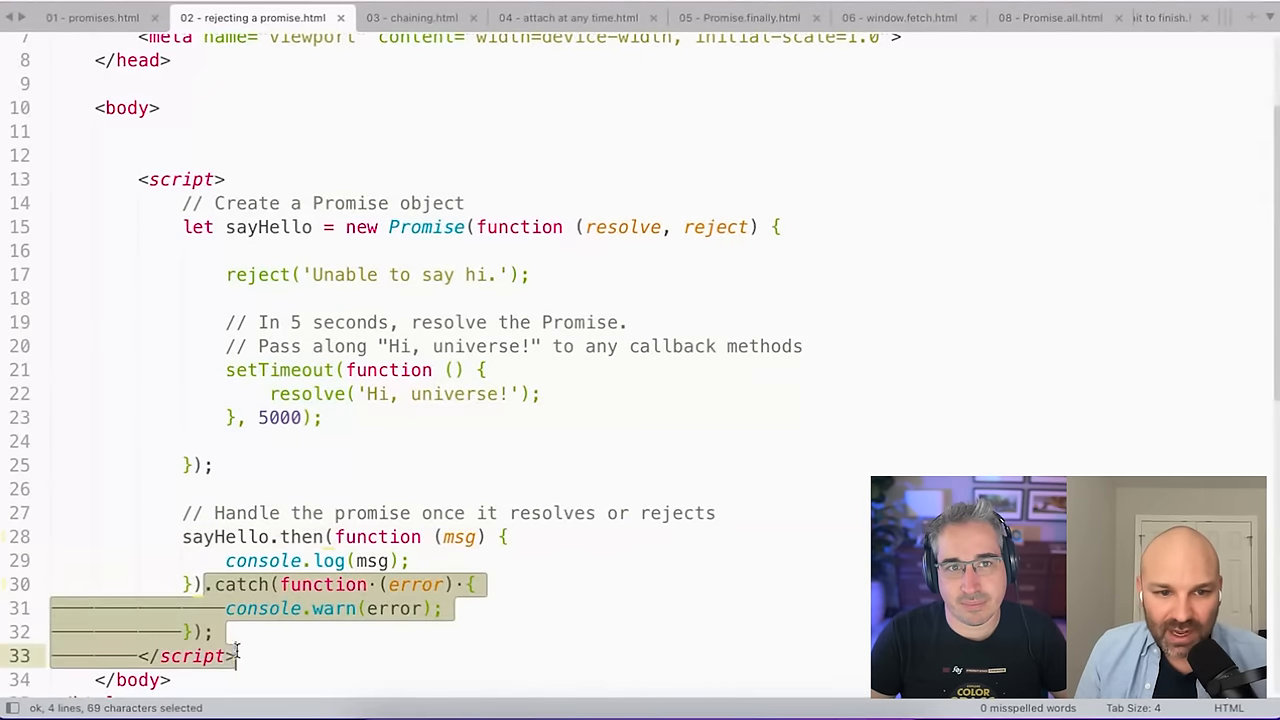
# Highlight the catch error parameter and delayed resolve call, then open 03 - chaining.html.
pyautogui.click(270, 608)
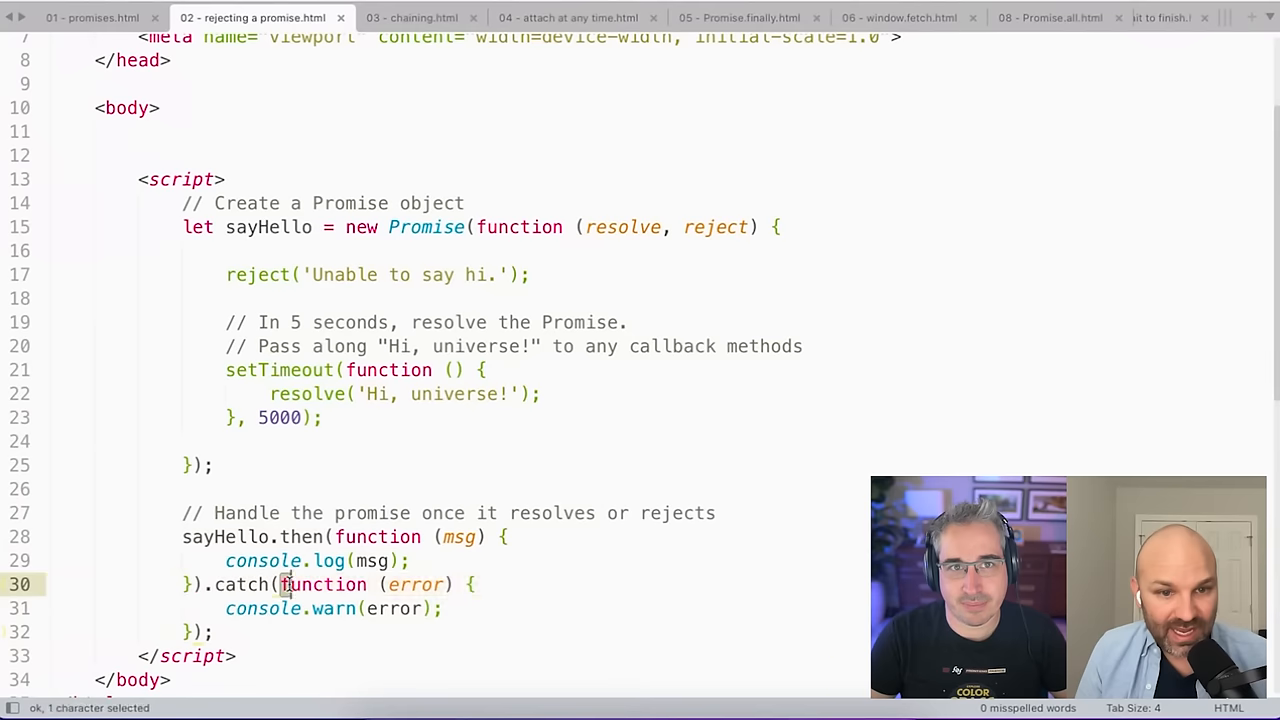
pyautogui.click(445, 608)
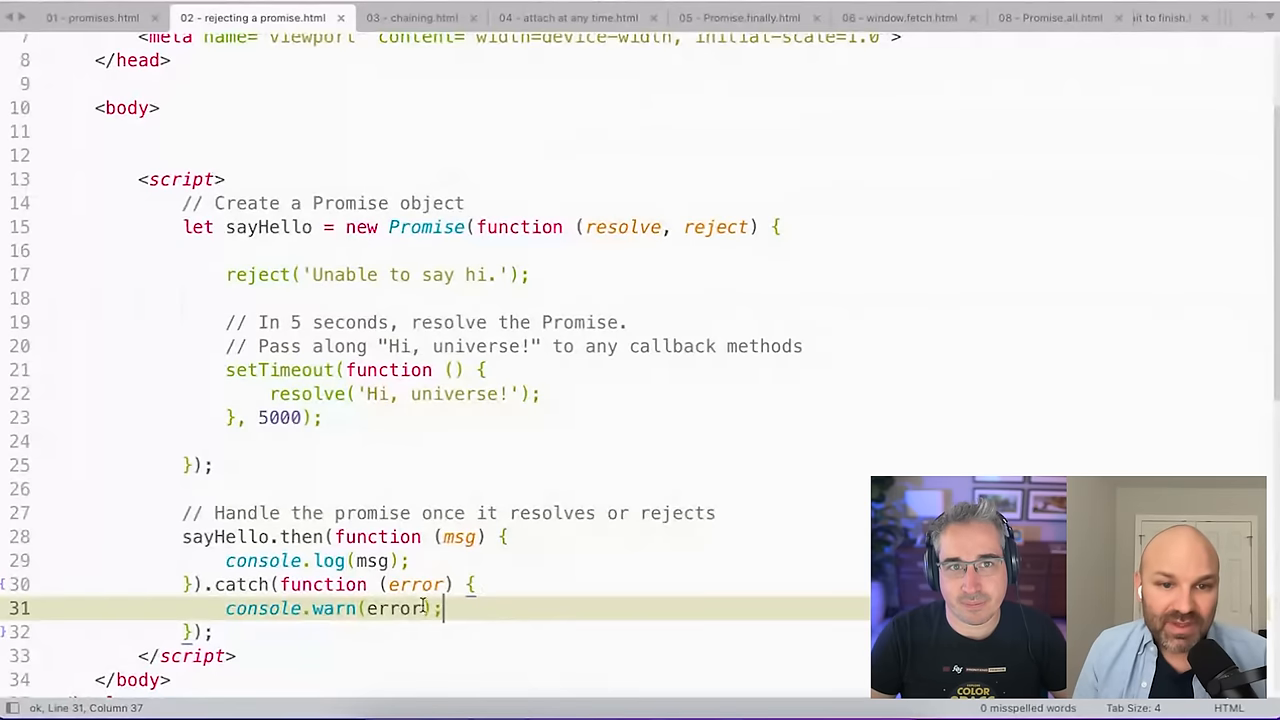
pyautogui.doubleClick(417, 584)
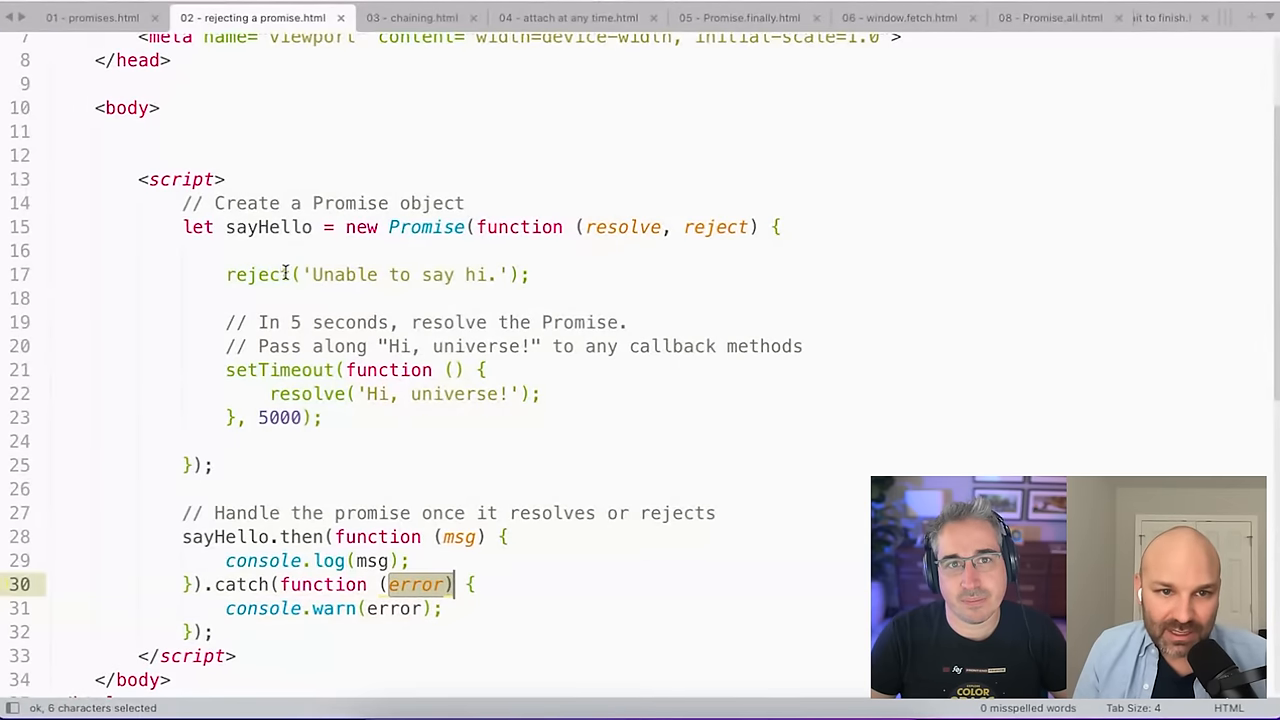
pyautogui.click(378, 608)
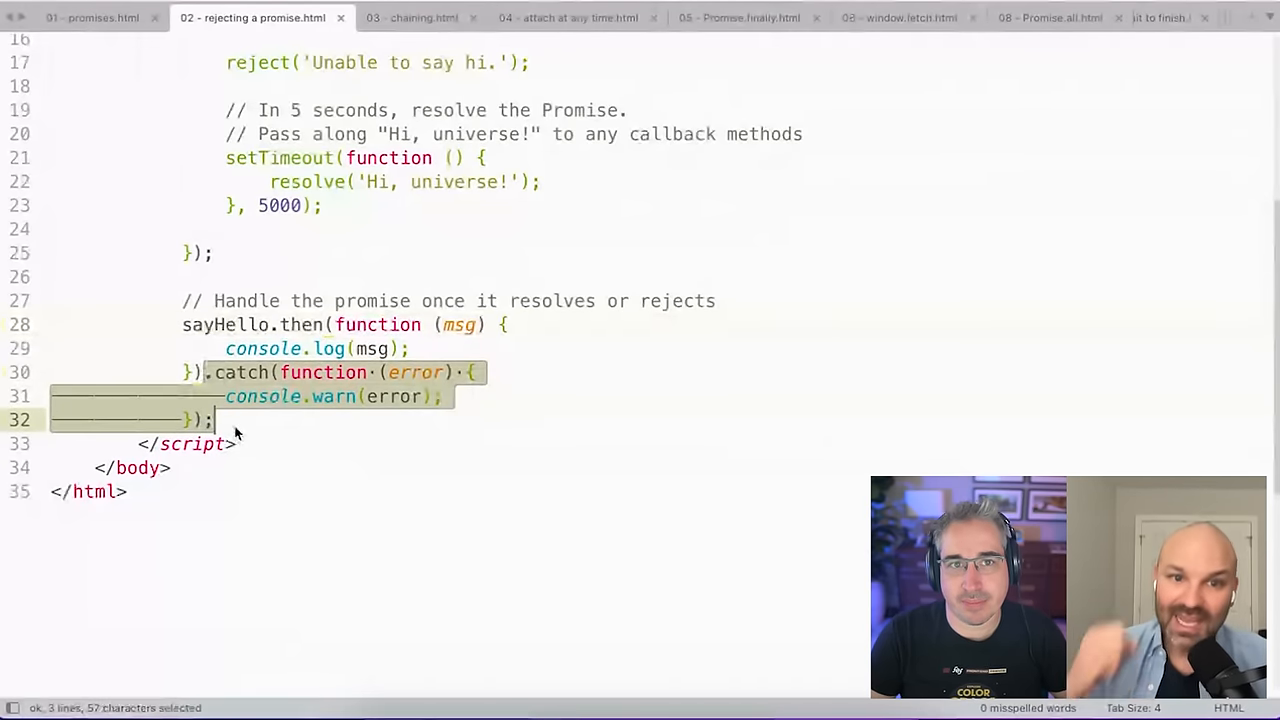
pyautogui.click(278, 396)
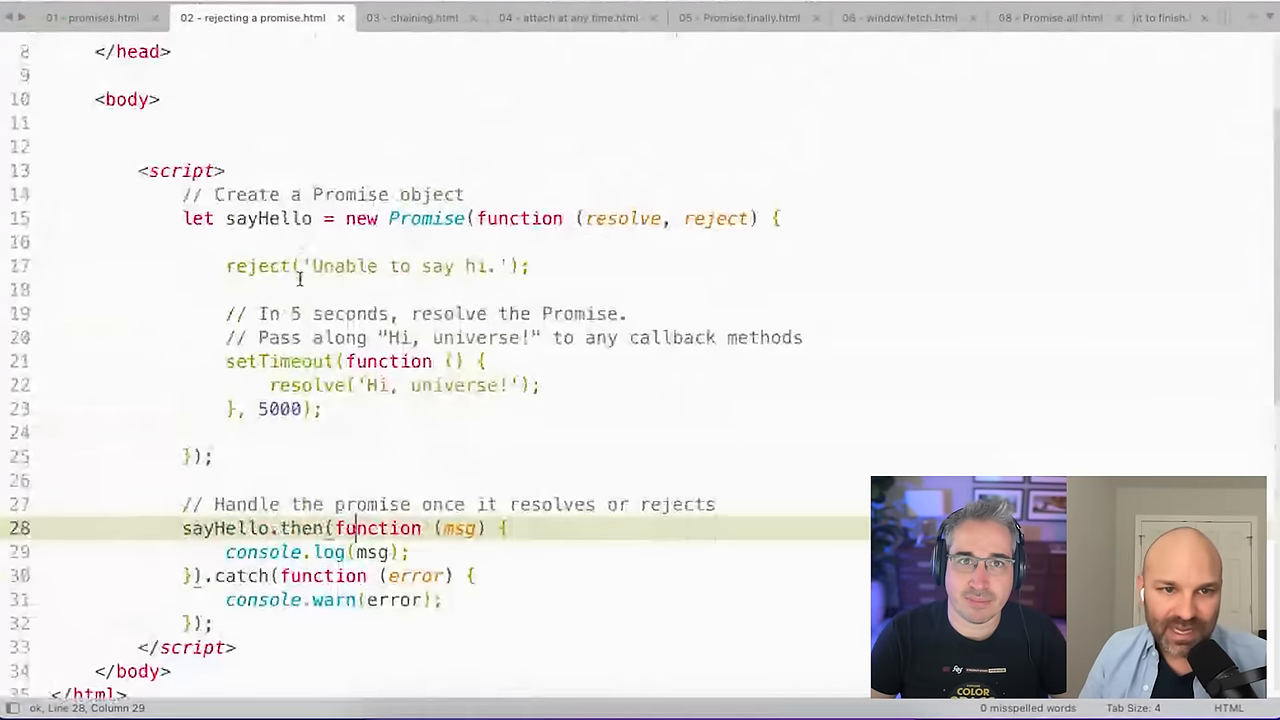
pyautogui.click(535, 266)
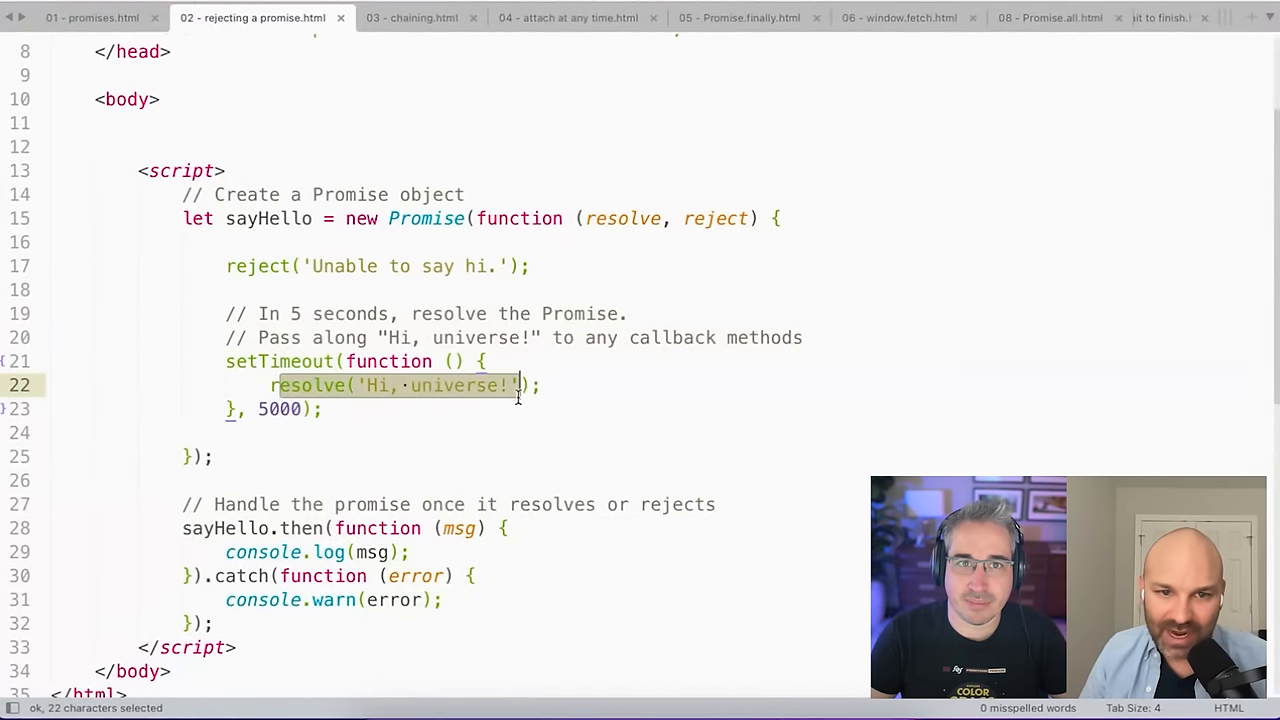
pyautogui.click(320, 409)
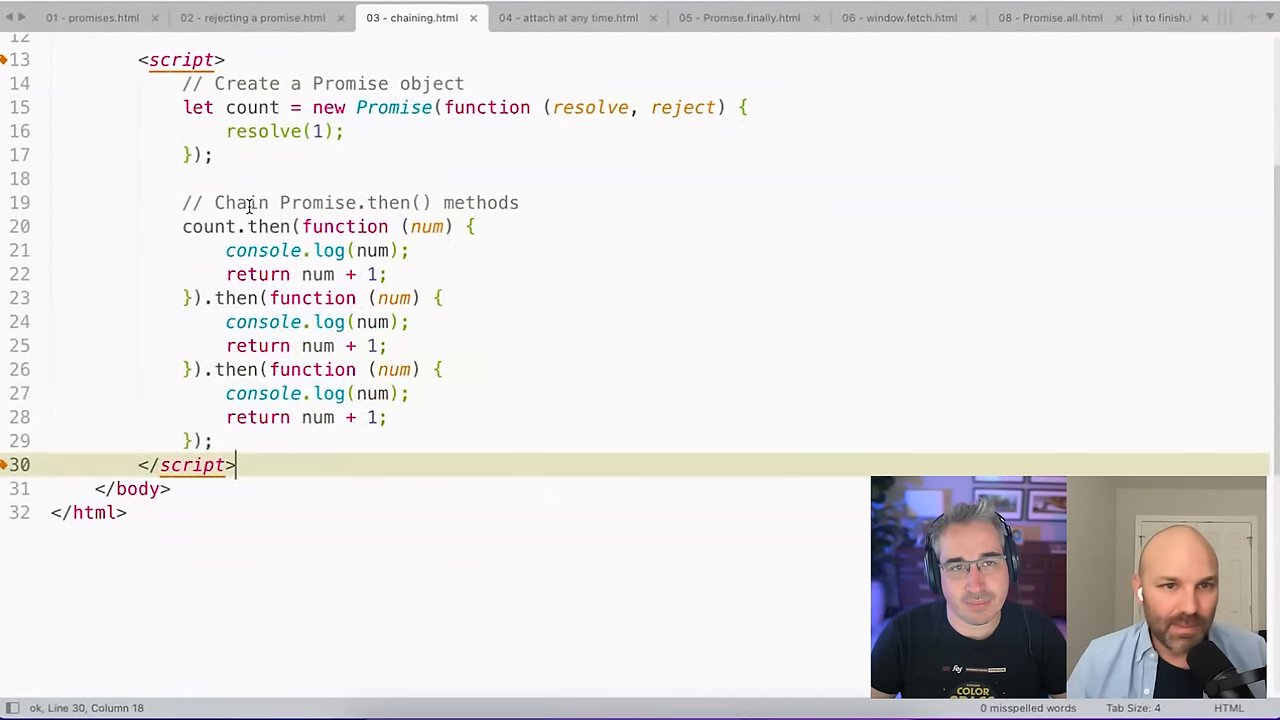
# Walk through the count Promise's resolve(1) line and the chained callbacks logging num.
pyautogui.click(225, 107)
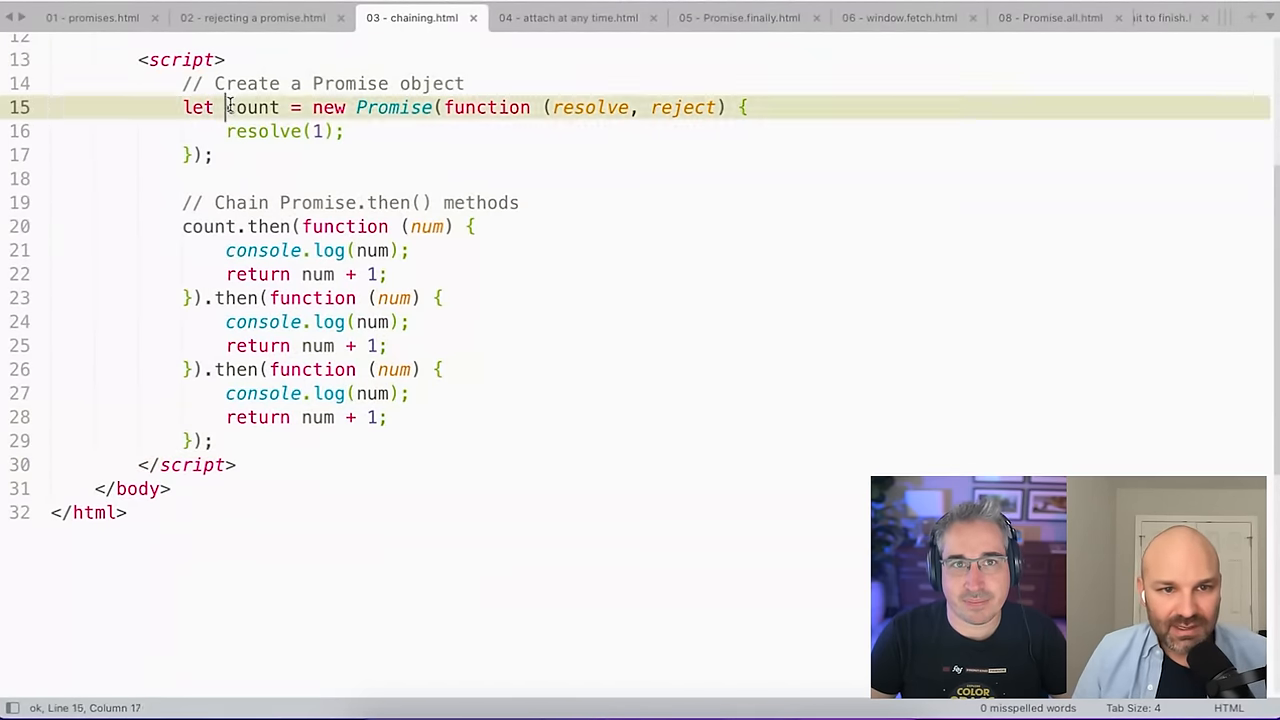
pyautogui.click(224, 131)
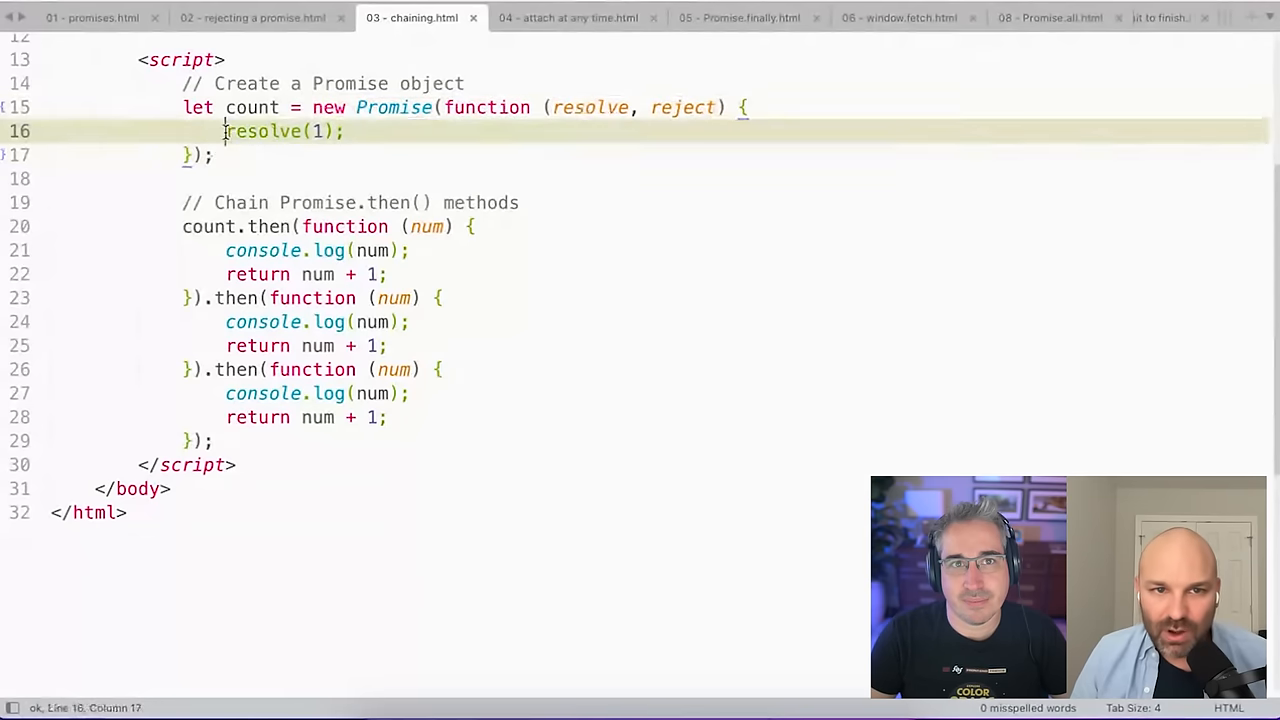
pyautogui.doubleClick(321, 131)
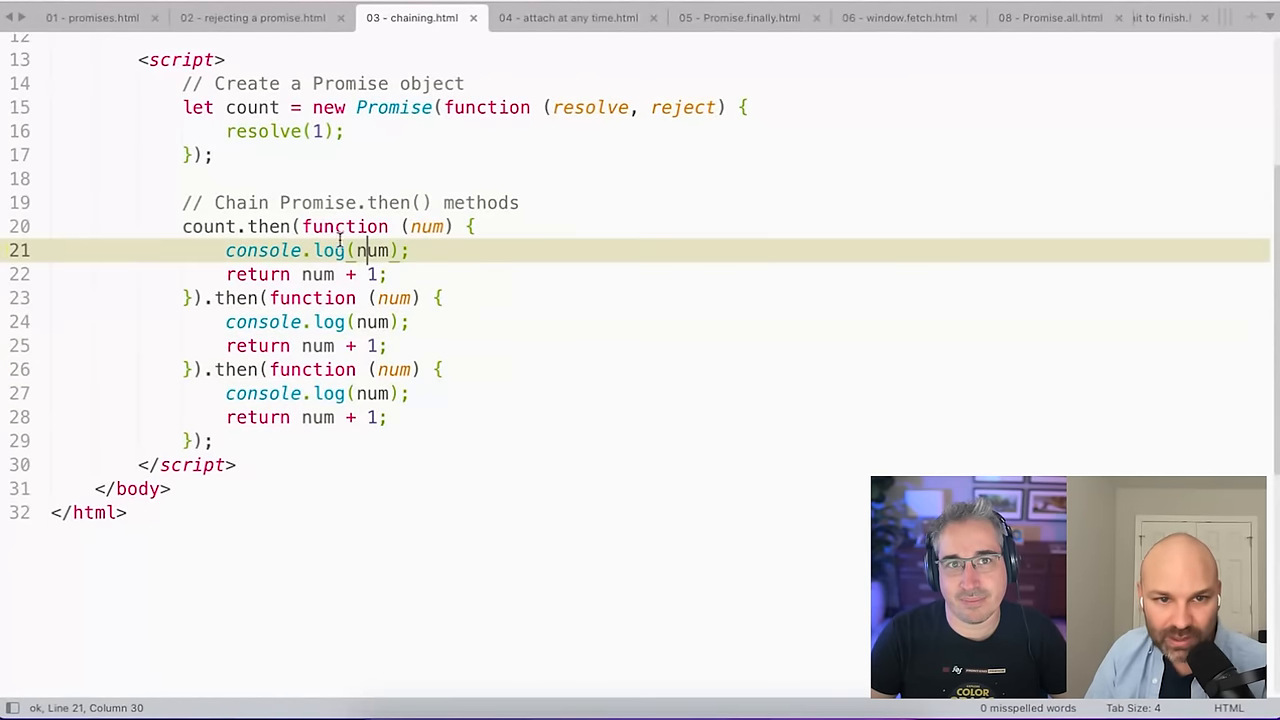
pyautogui.click(315, 321)
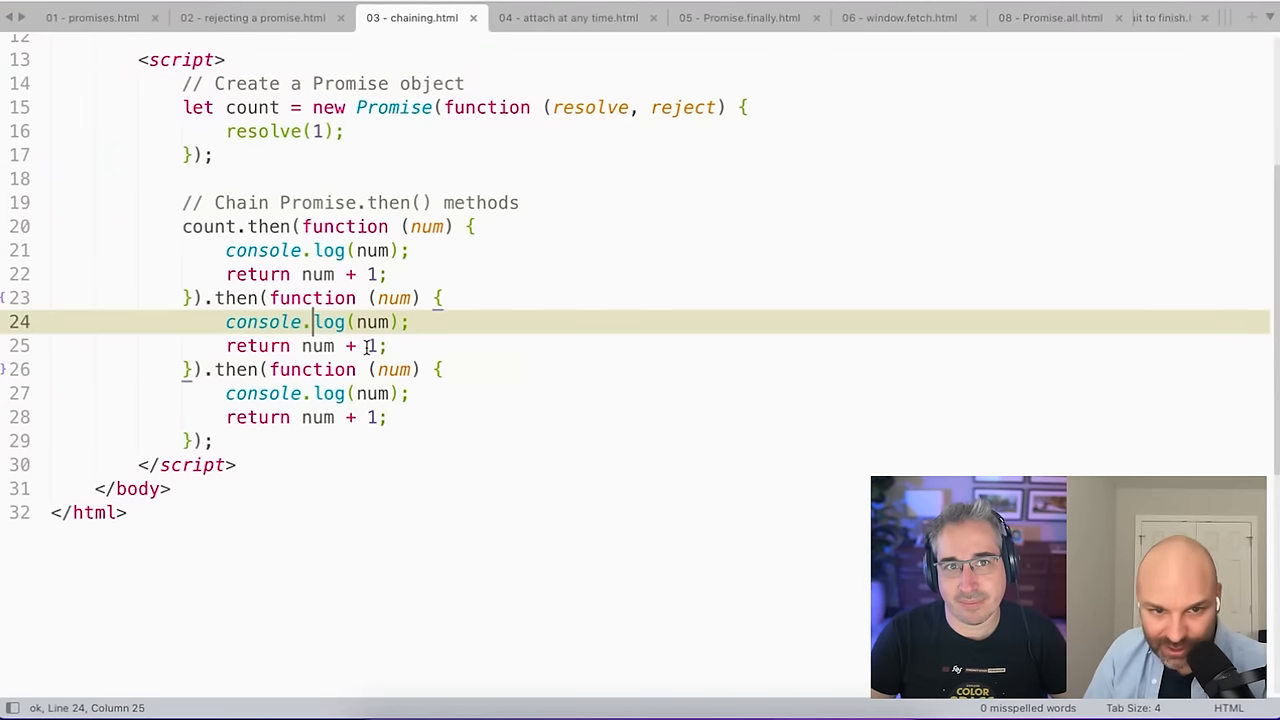
pyautogui.moveTo(401, 432)
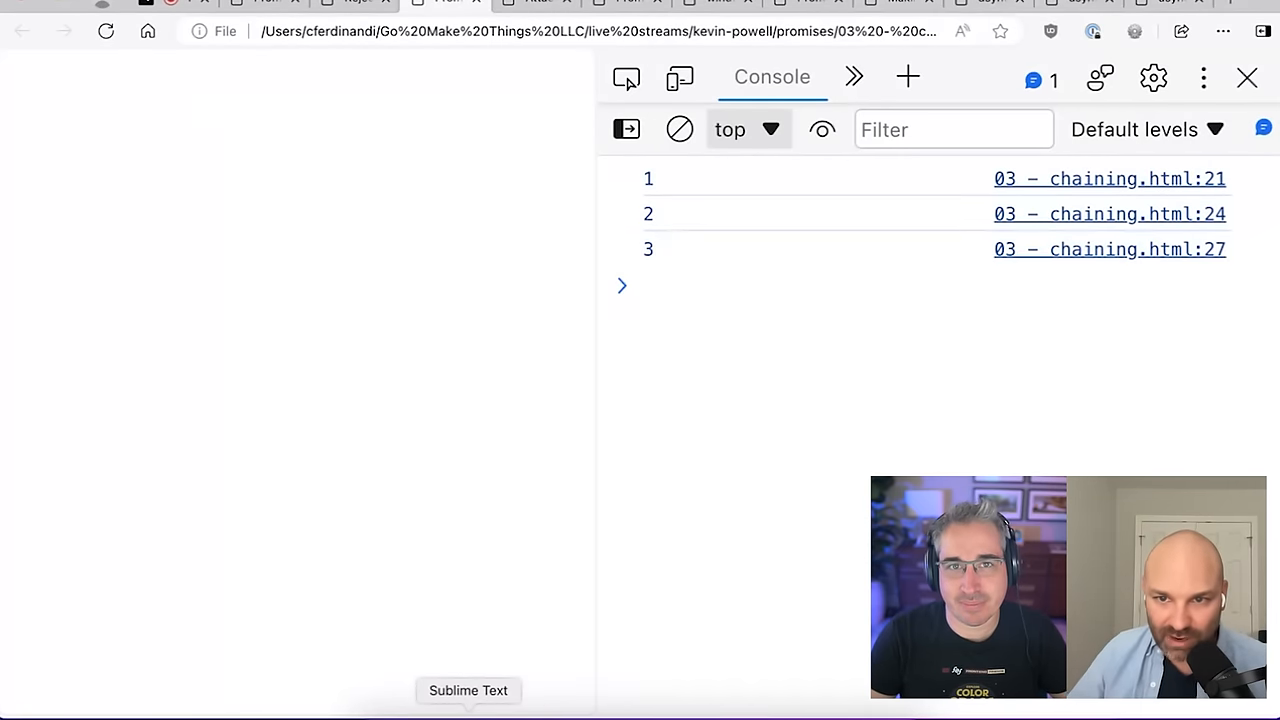
# Review the Edge console output 1, 2, 3 before returning to the chaining file.
pyautogui.click(640, 287)
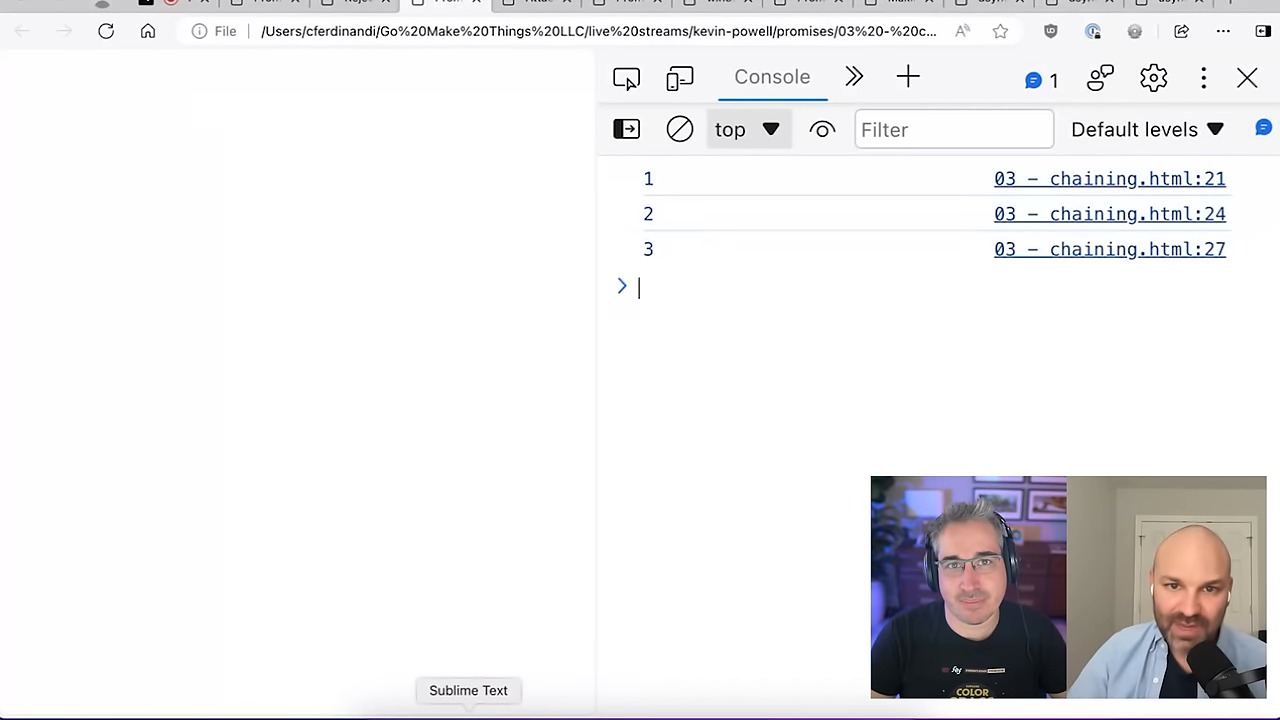
pyautogui.moveTo(593, 337)
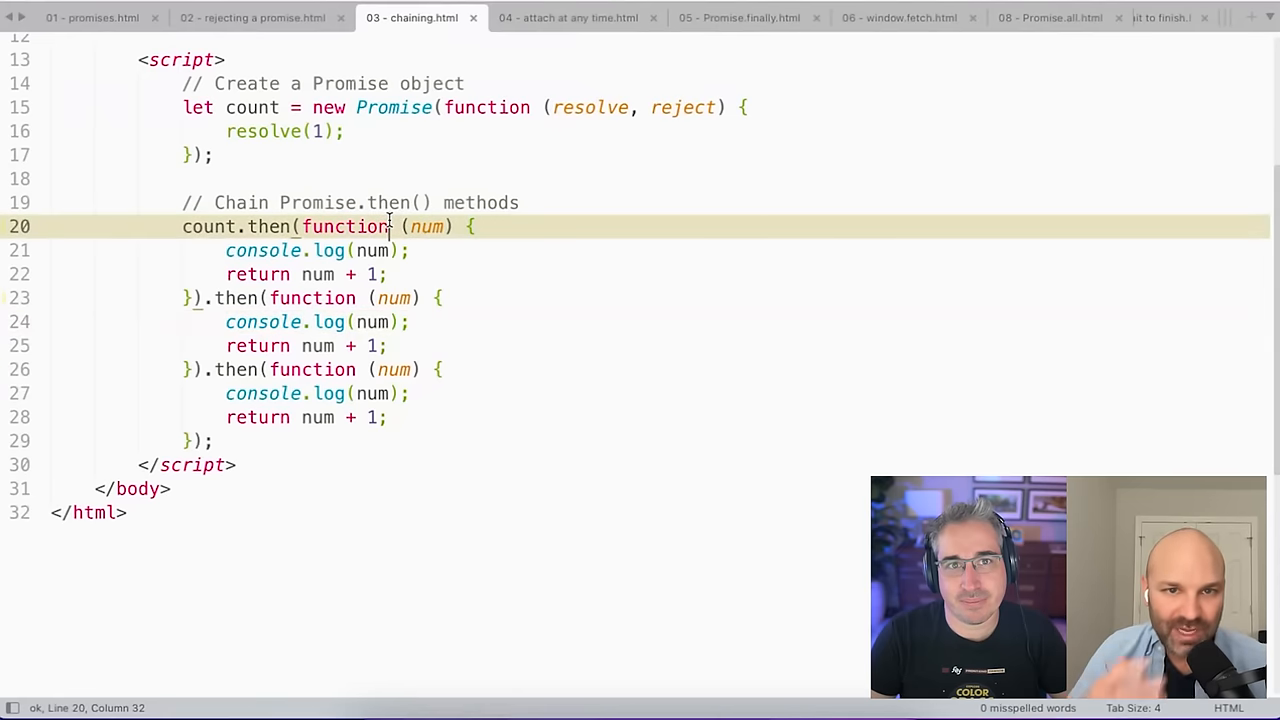
pyautogui.moveTo(567, 18)
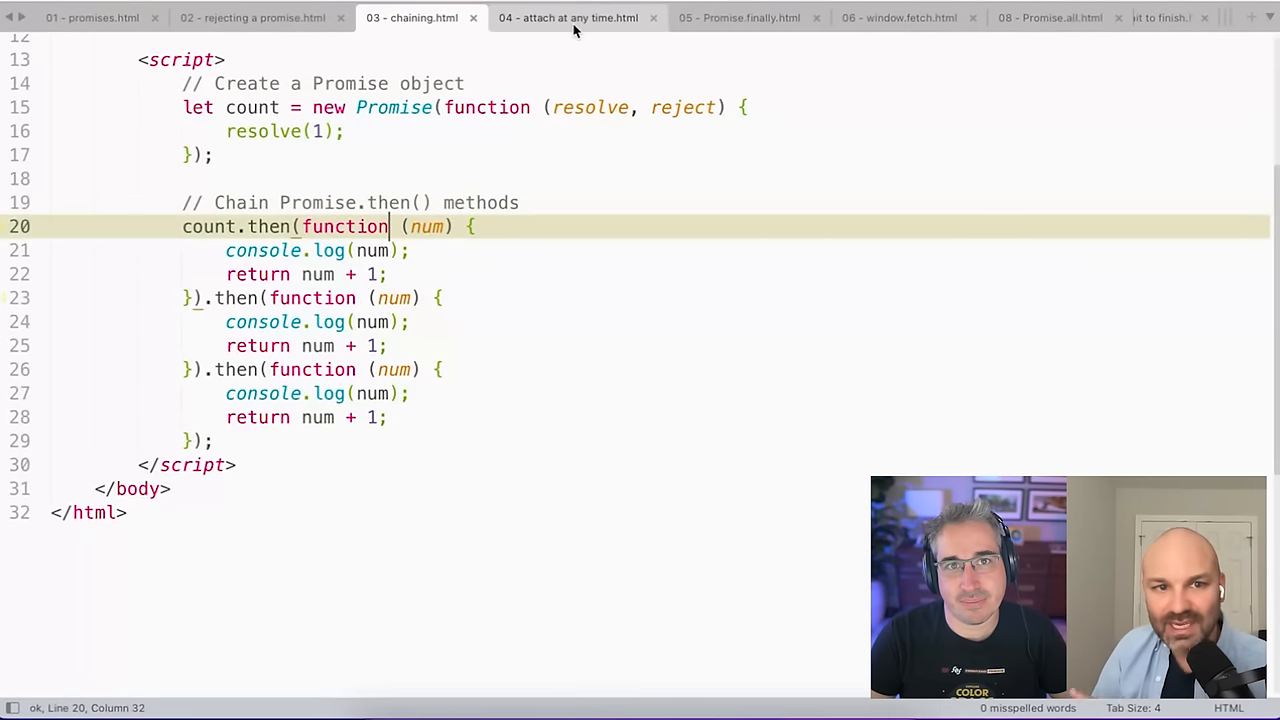
# Open 04 - attach at any time.html and highlight the question Promise's resolve(42) call.
pyautogui.click(567, 17)
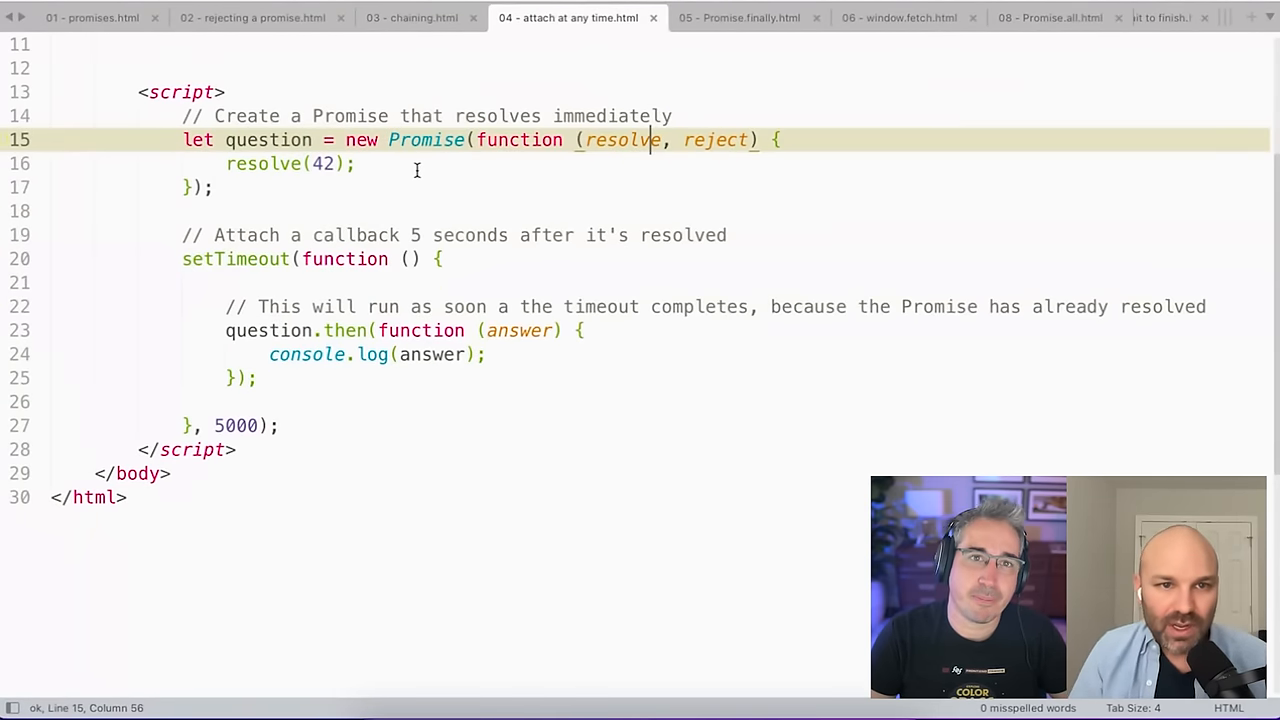
pyautogui.click(182, 140)
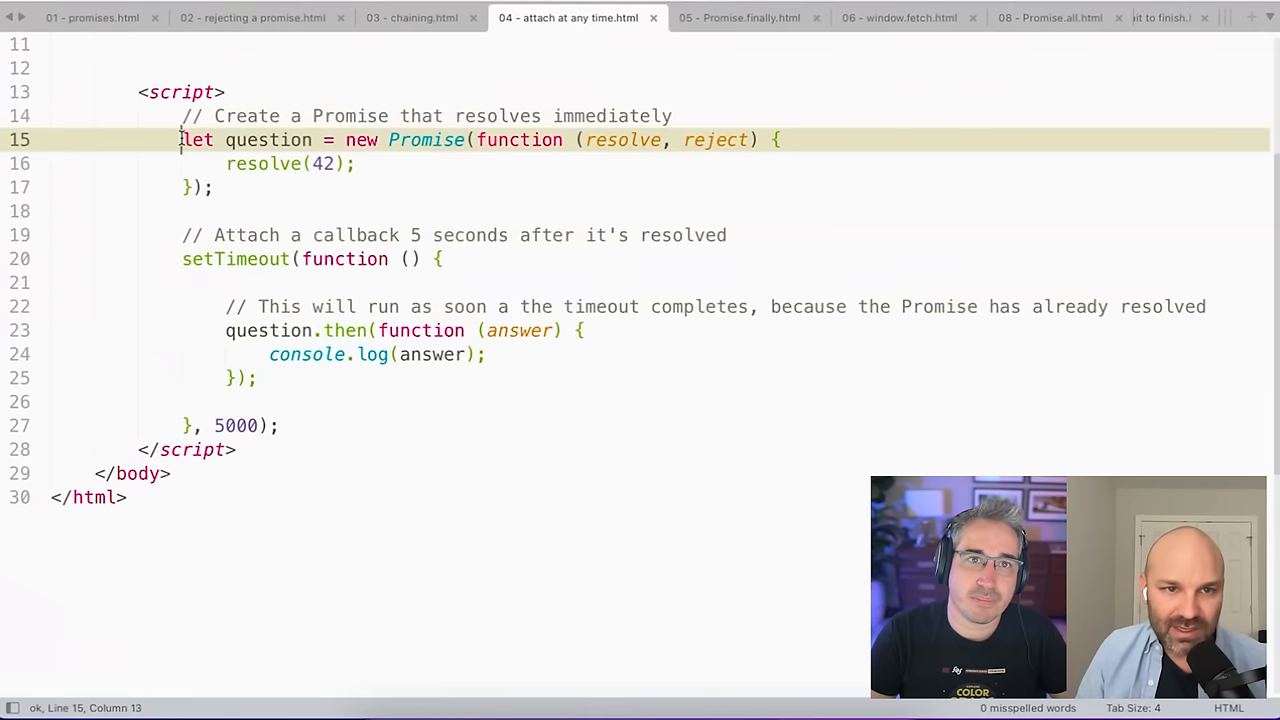
pyautogui.doubleClick(263, 163)
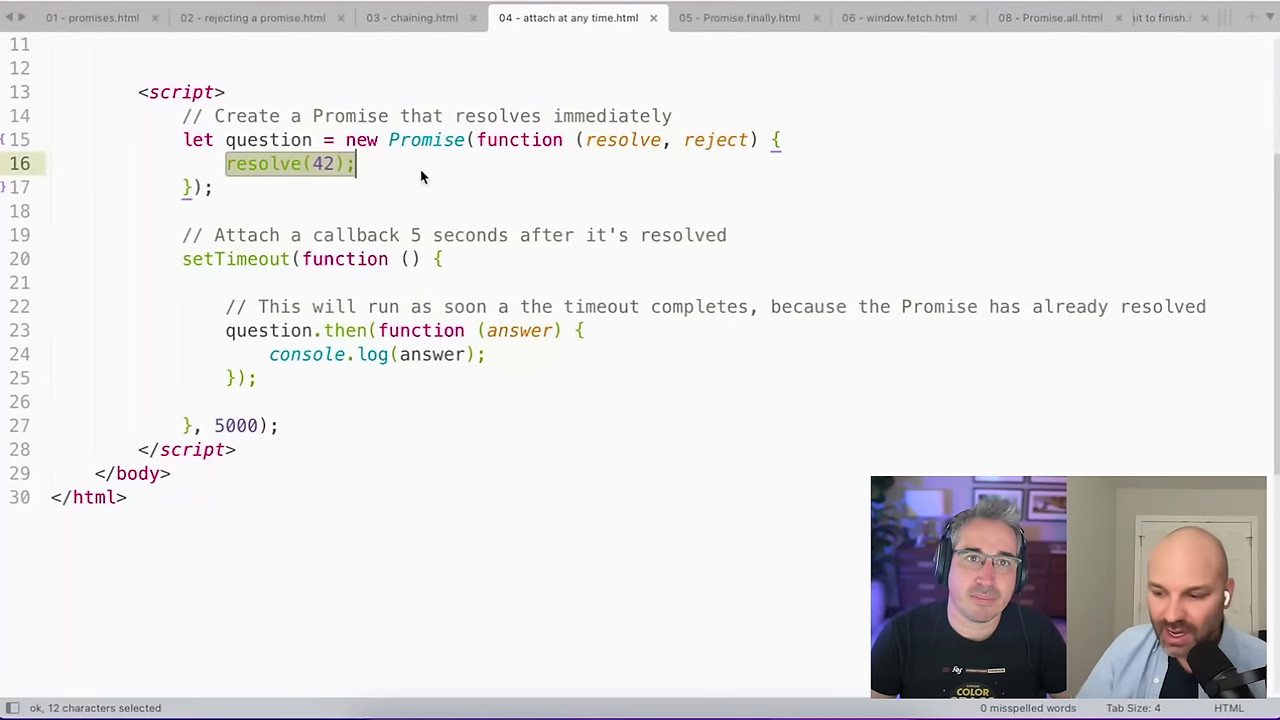
pyautogui.moveTo(417, 169)
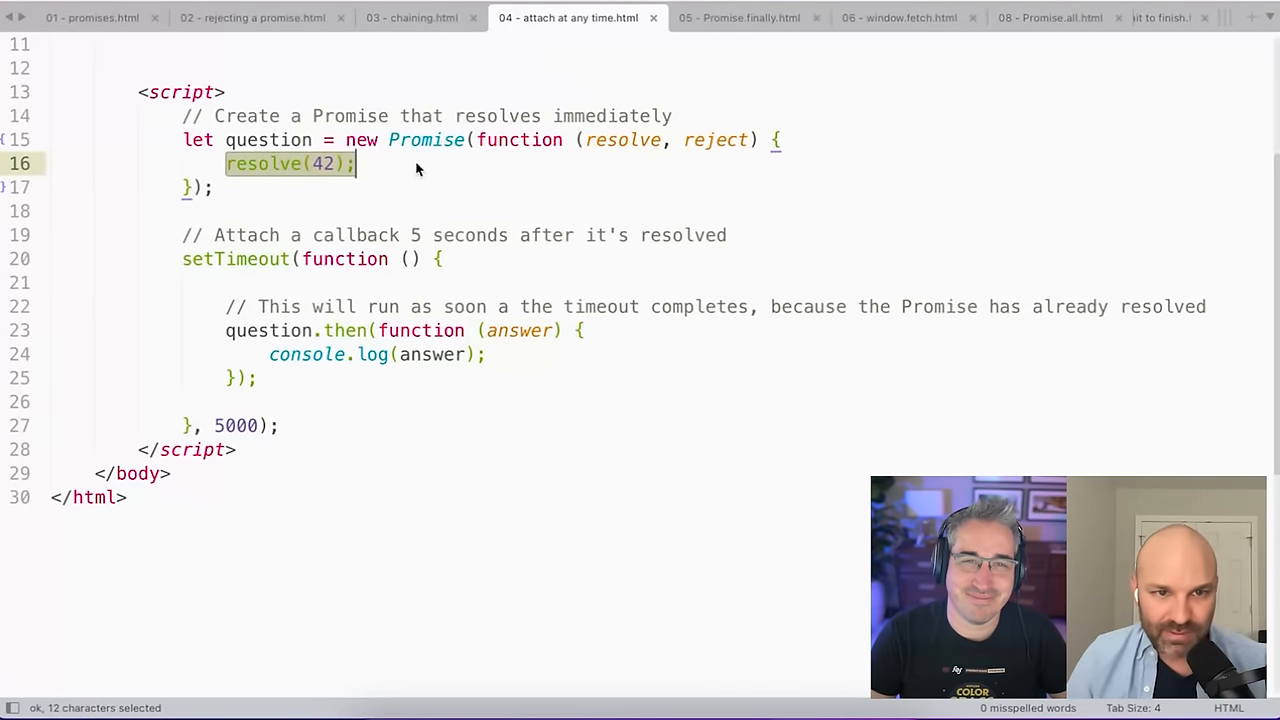
pyautogui.click(416, 163)
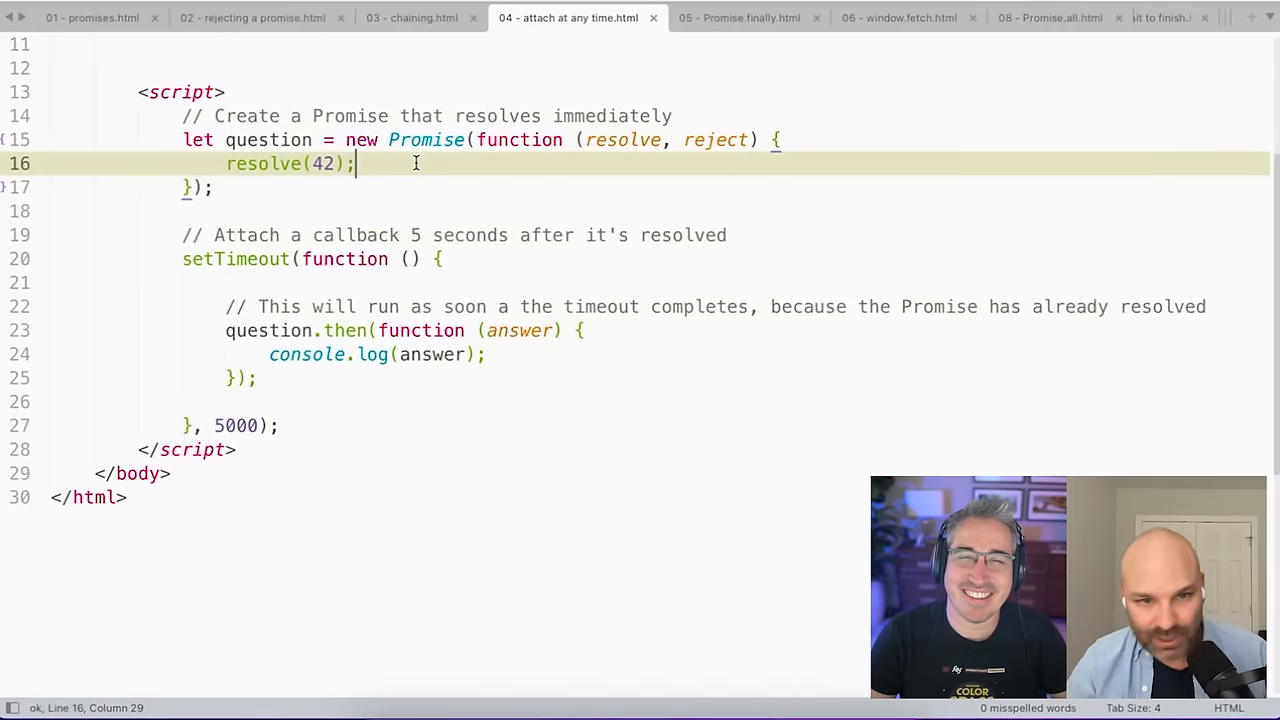
pyautogui.moveTo(493, 218)
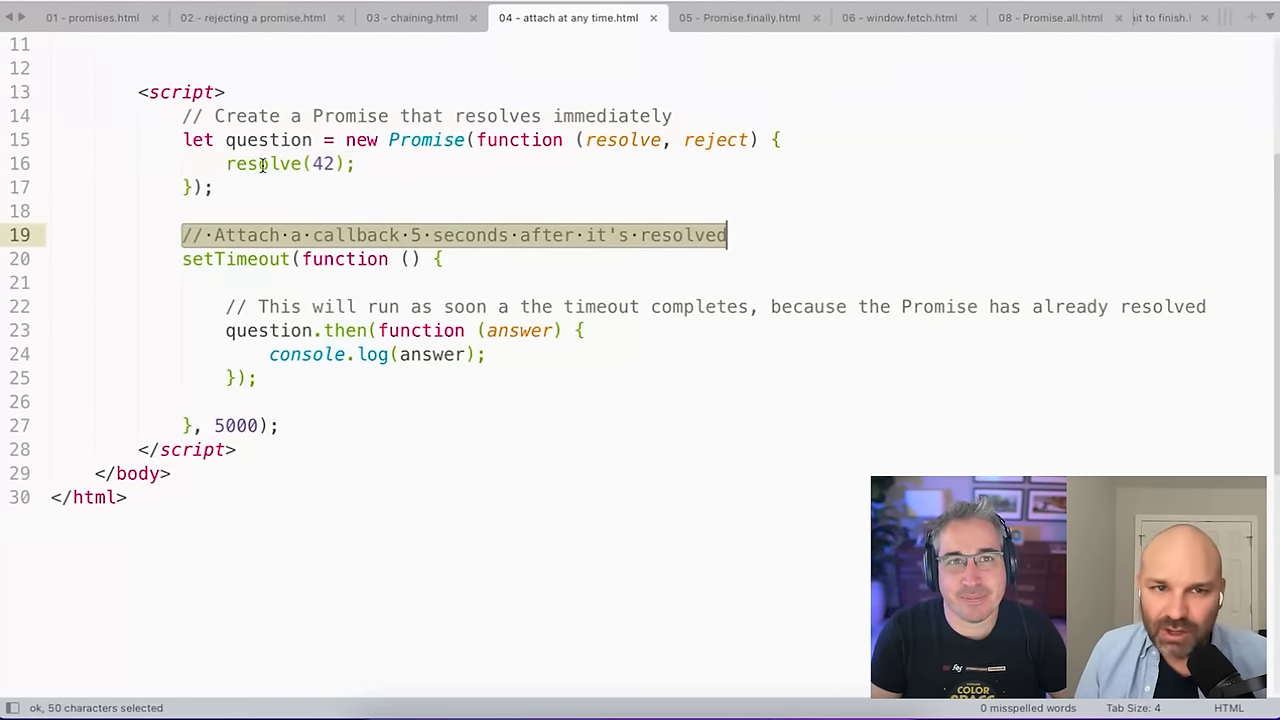
pyautogui.click(264, 163)
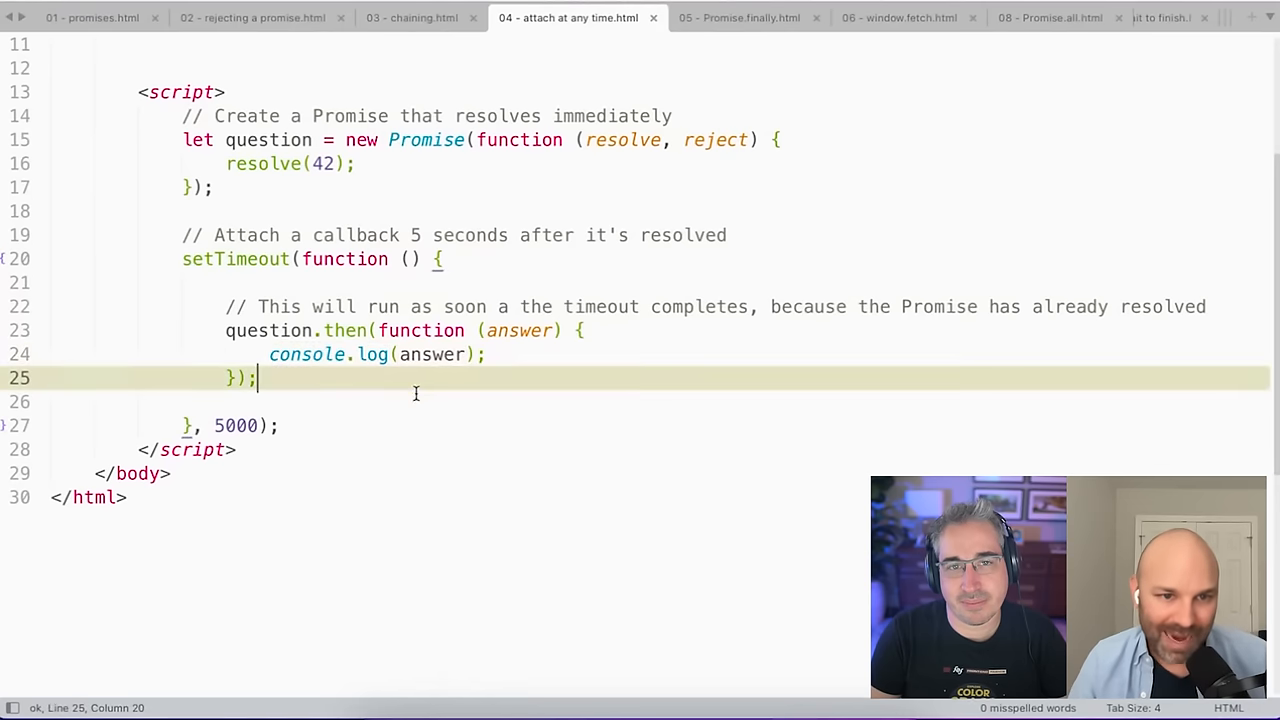
pyautogui.moveTo(514, 445)
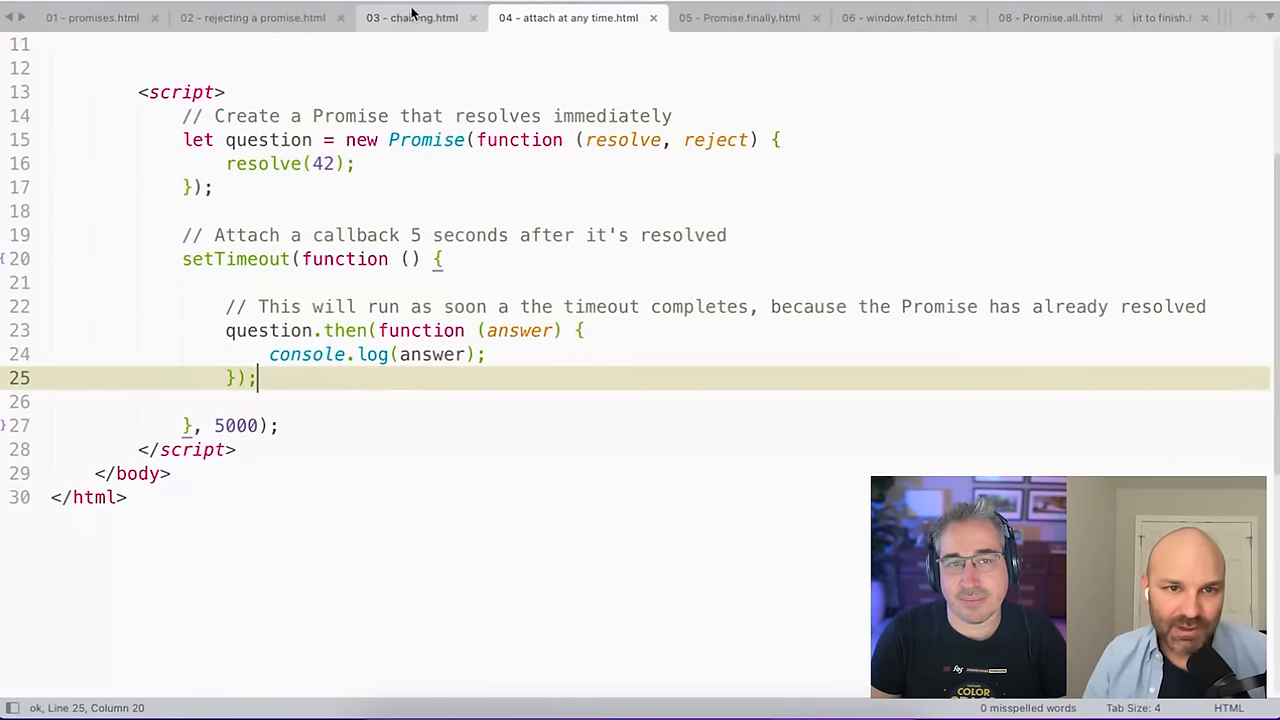
# Revisit 03 - chaining.html, then switch to the 05 - Promise.finally.html tab.
pyautogui.click(411, 17)
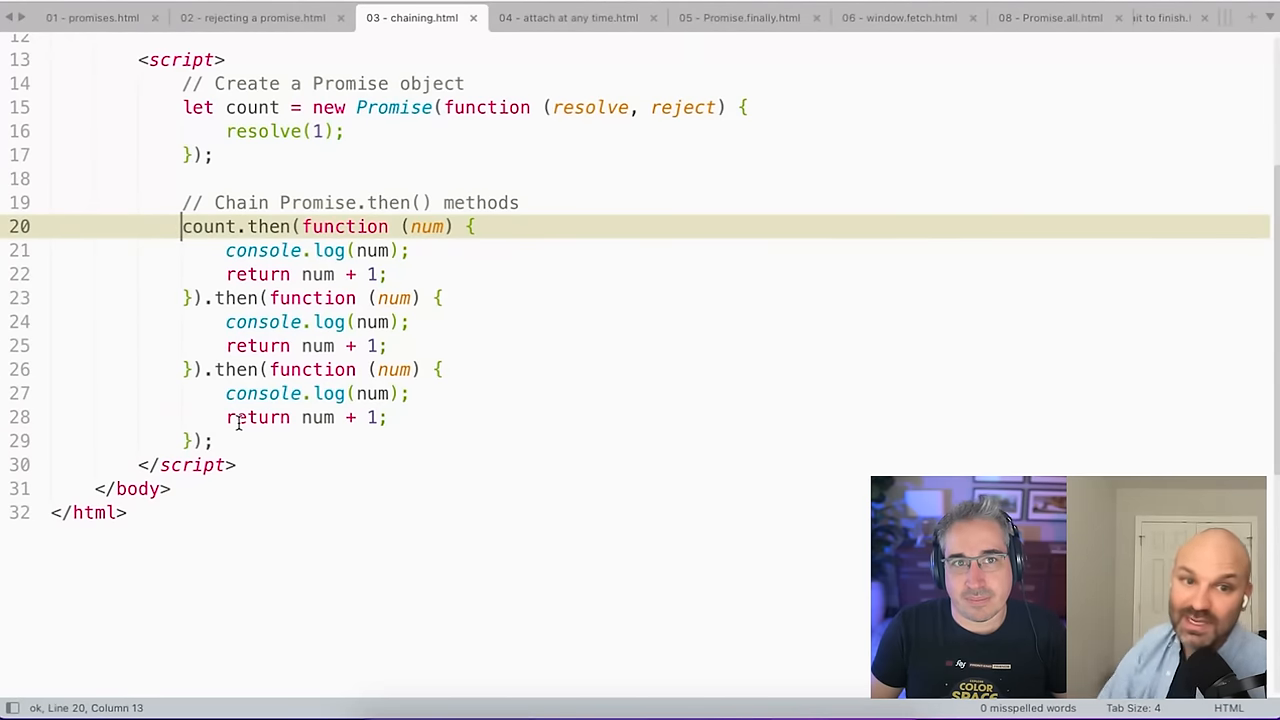
pyautogui.moveTo(430, 513)
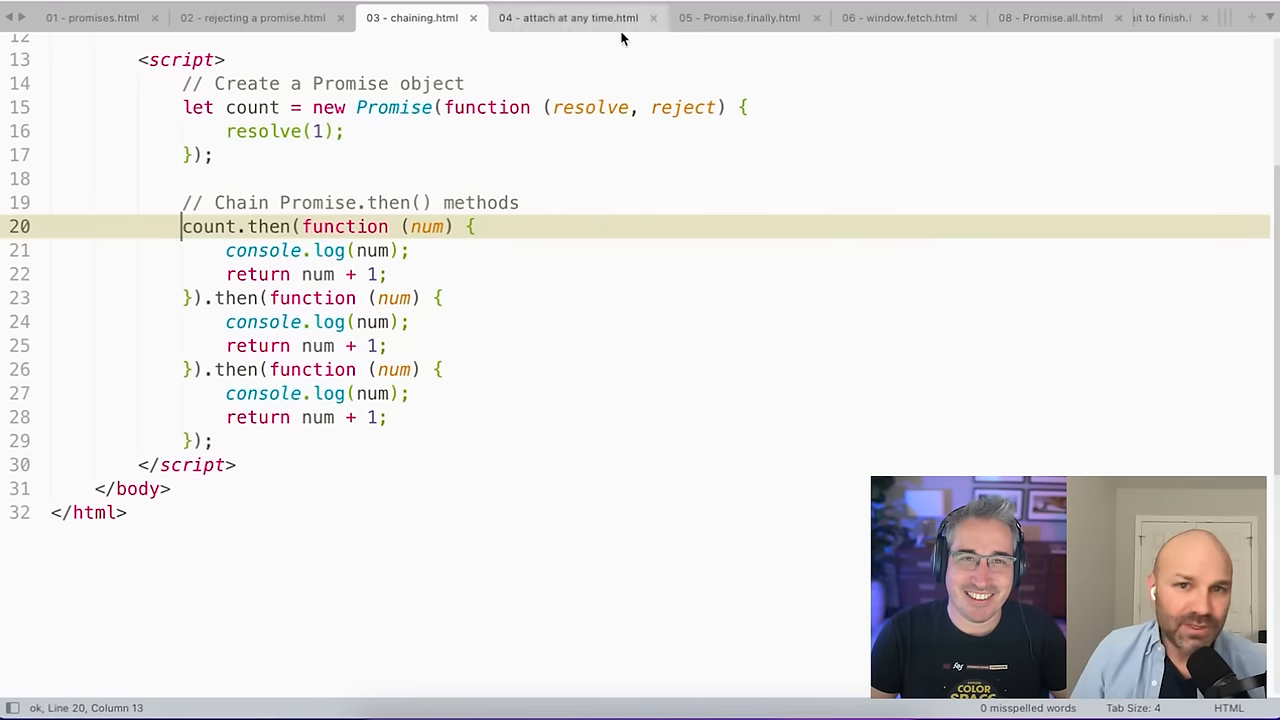
pyautogui.click(740, 17)
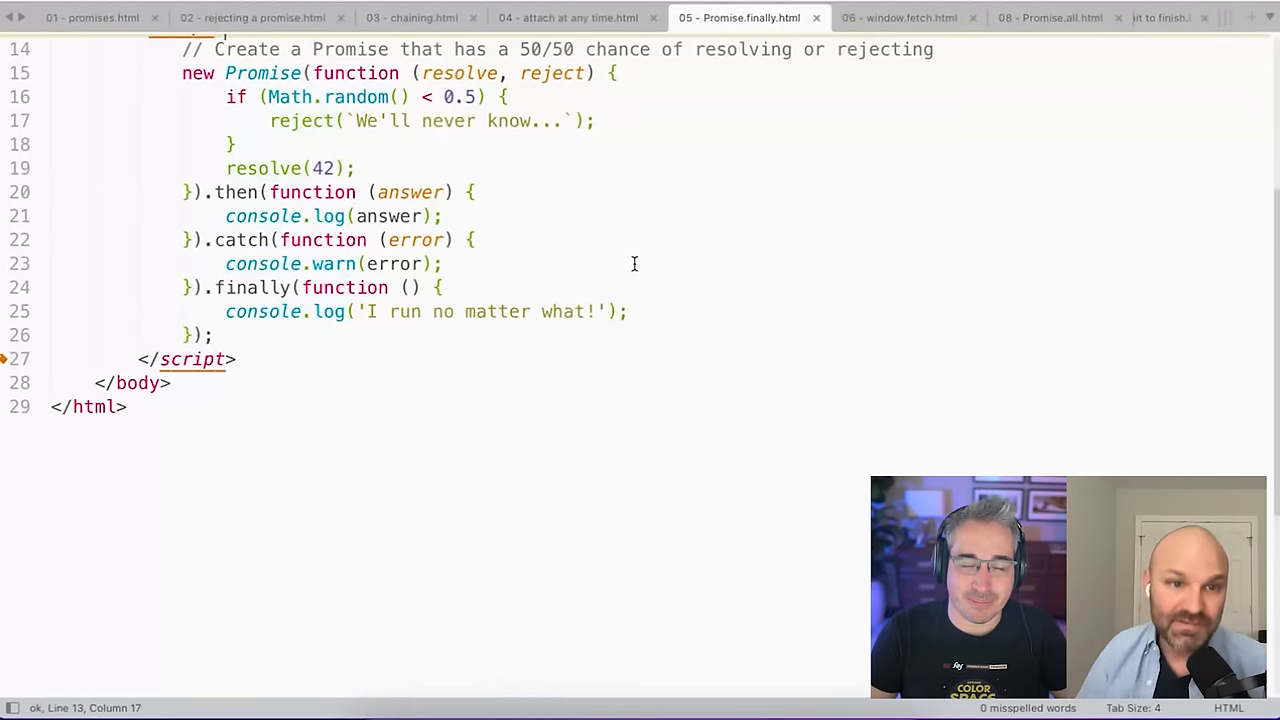
pyautogui.moveTo(452, 277)
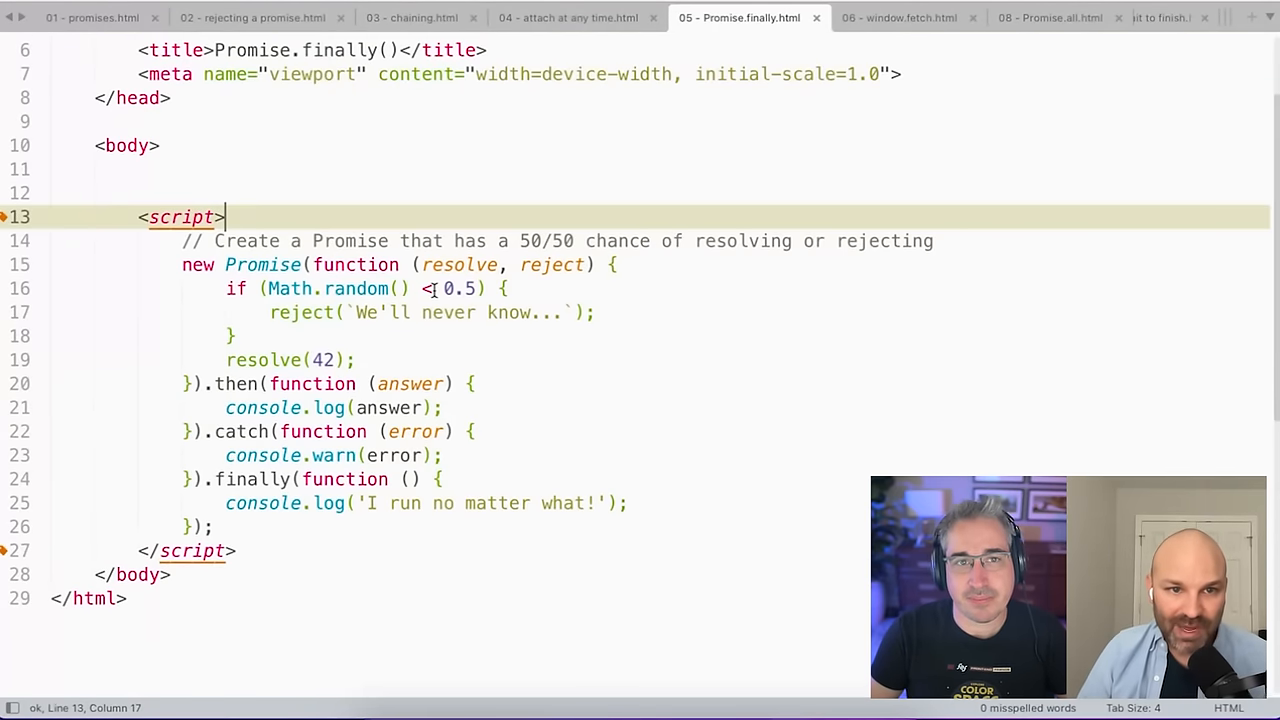
pyautogui.scroll(3)
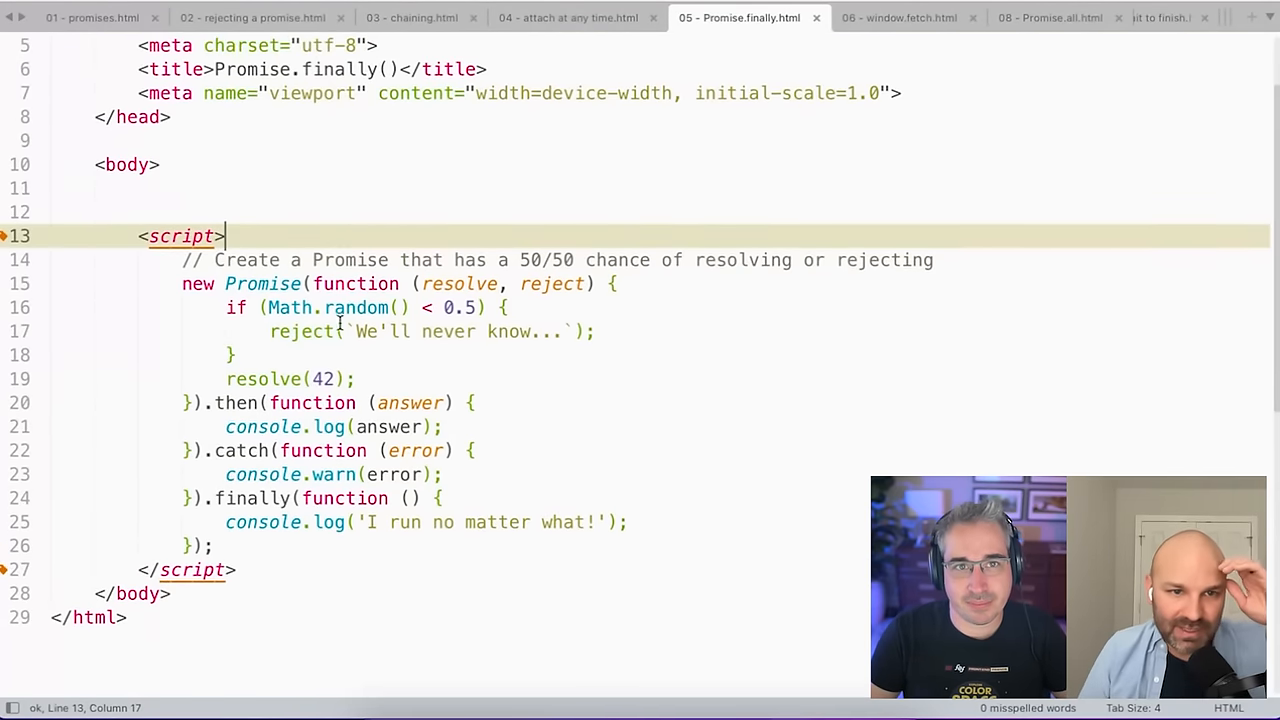
pyautogui.click(371, 283)
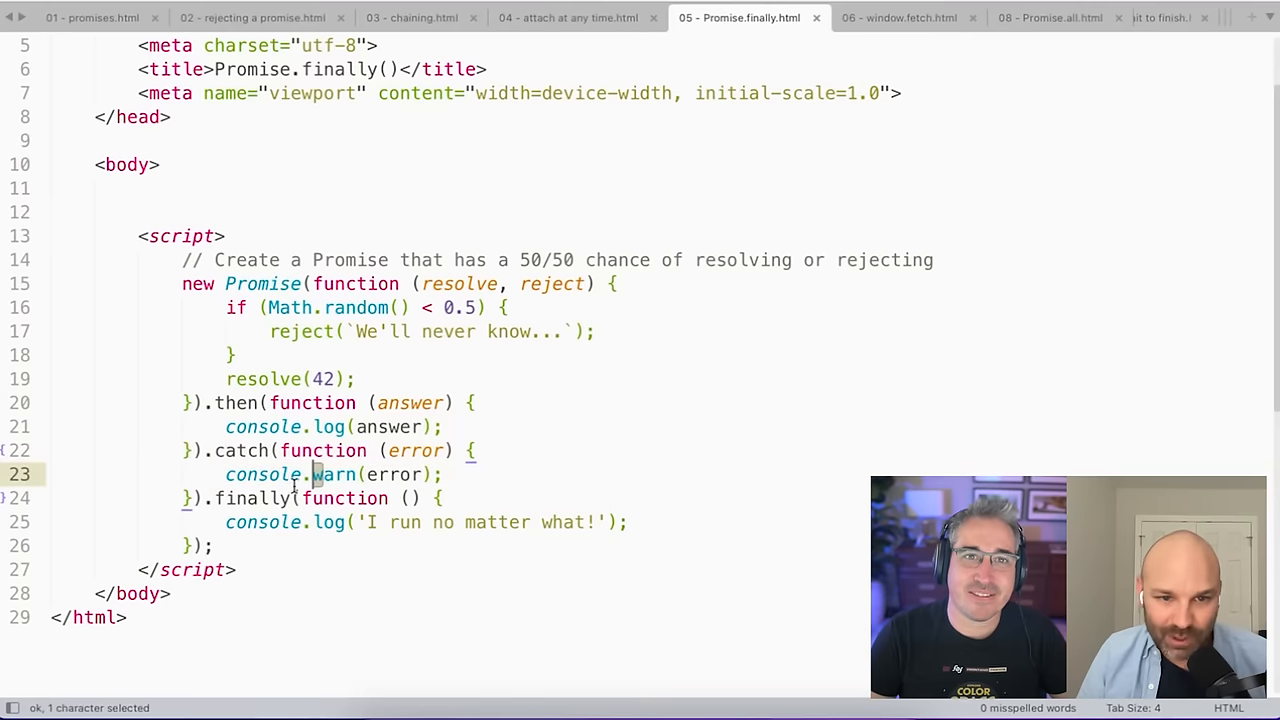
pyautogui.click(440, 474)
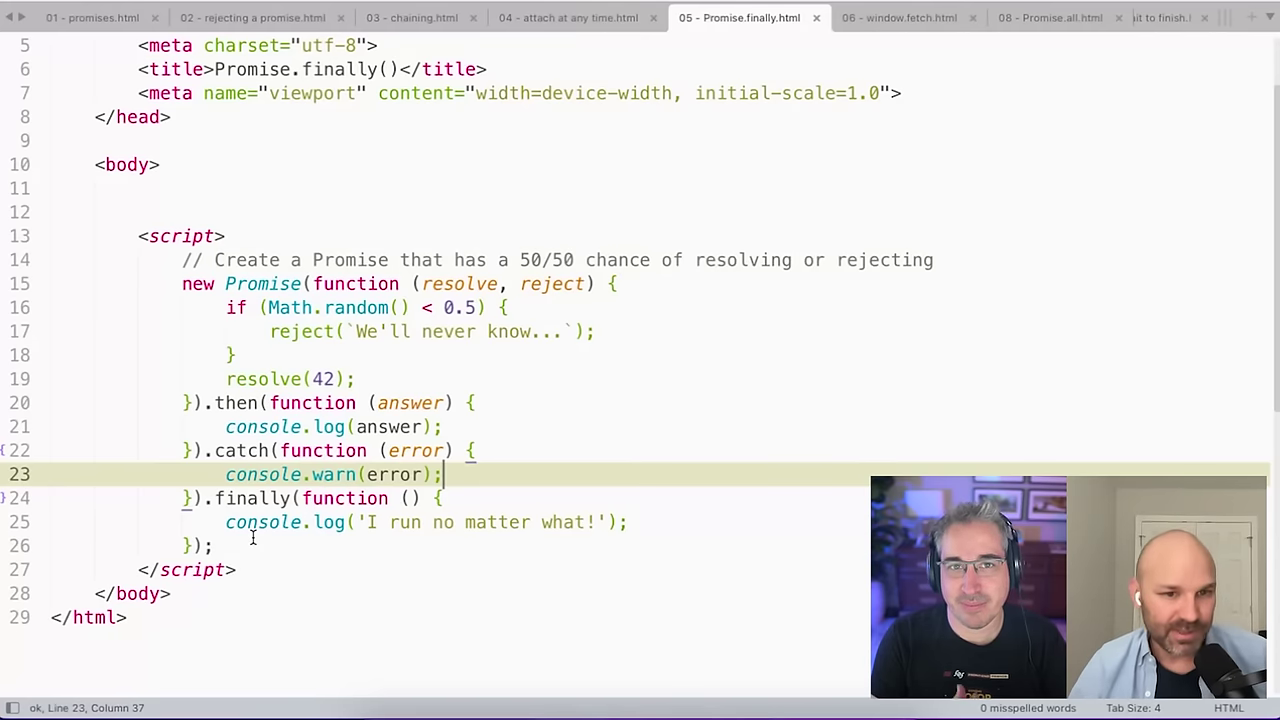
# Open 06 - window.fetch.html and highlight the basic fetch URL, console.log(response) and catch warning.
pyautogui.click(898, 17)
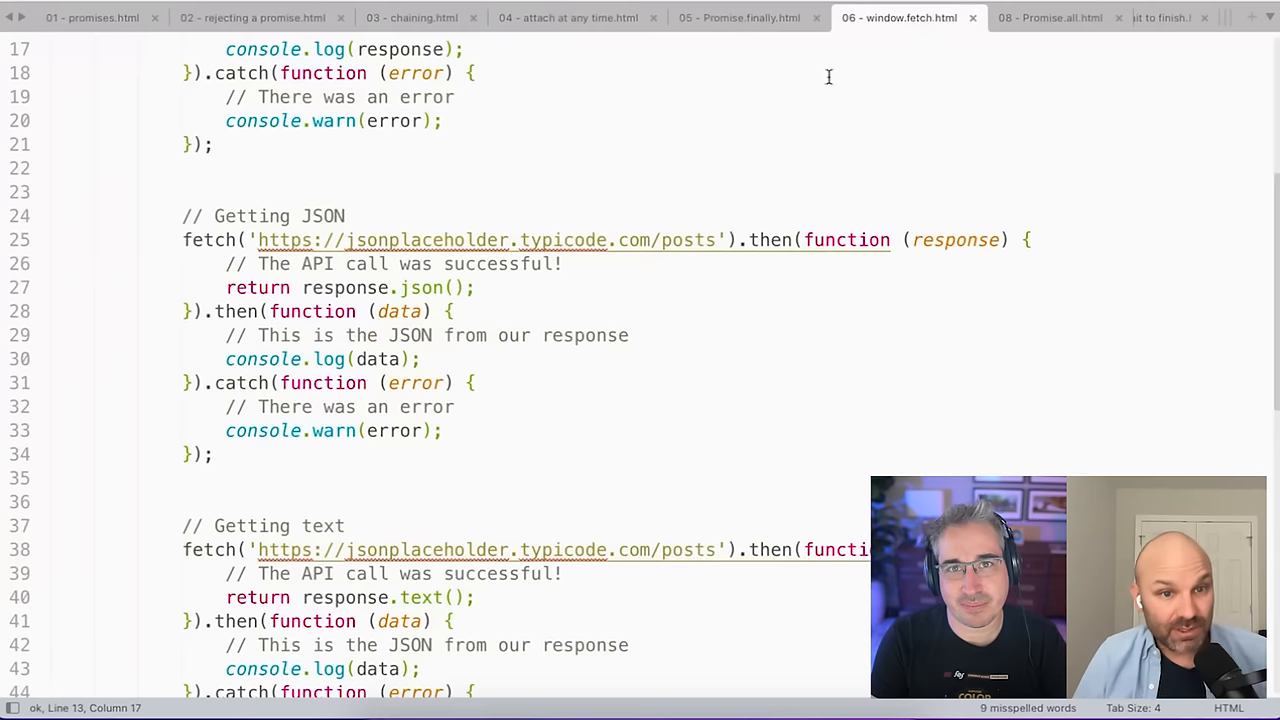
pyautogui.scroll(3)
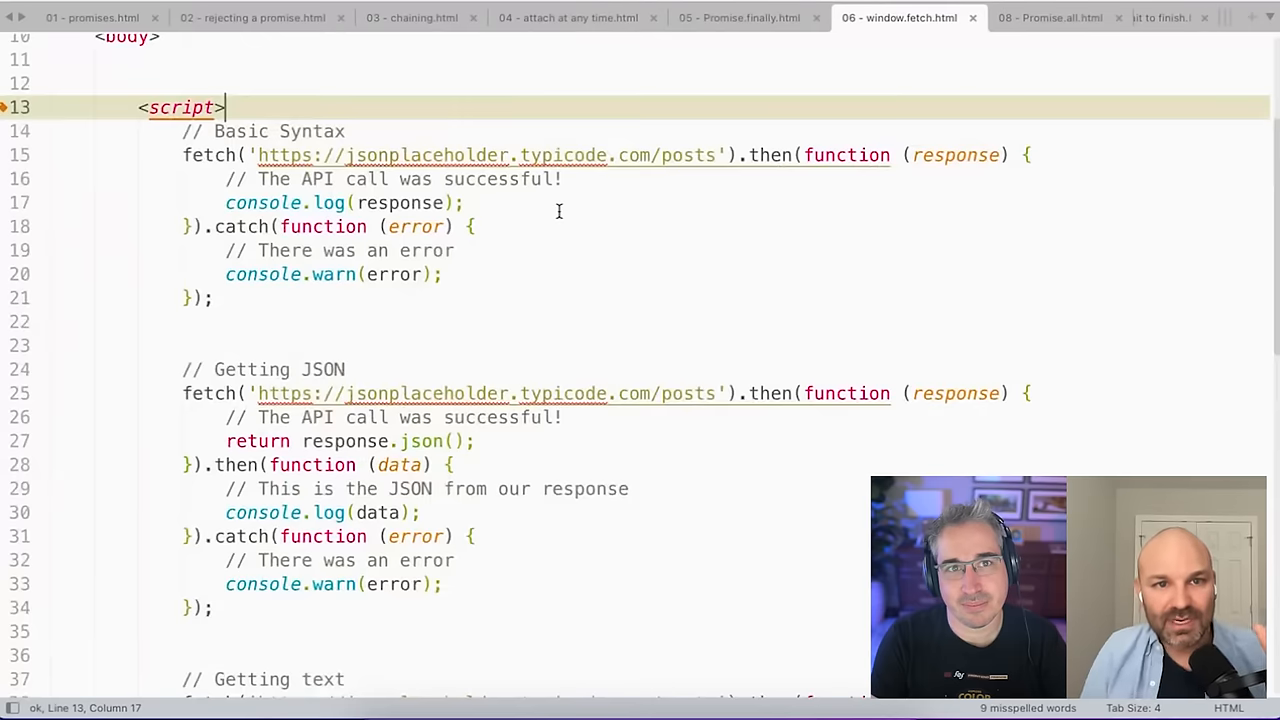
pyautogui.scroll(3)
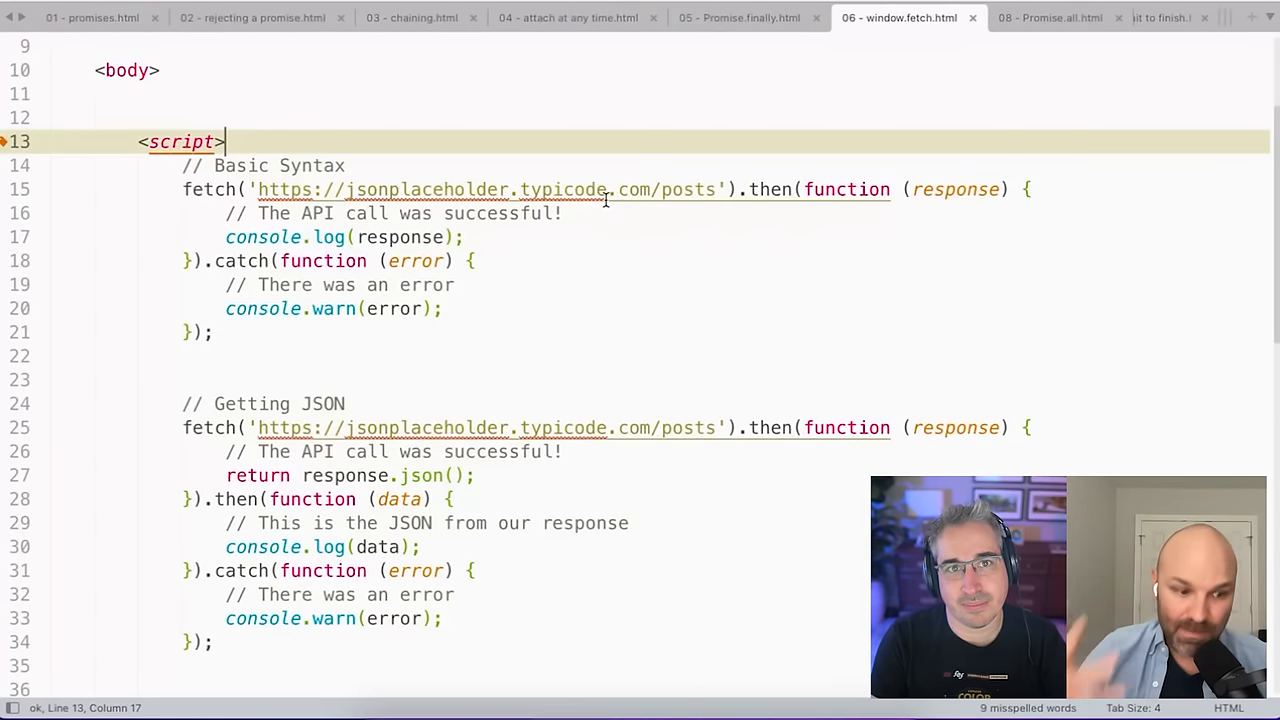
pyautogui.click(195, 189)
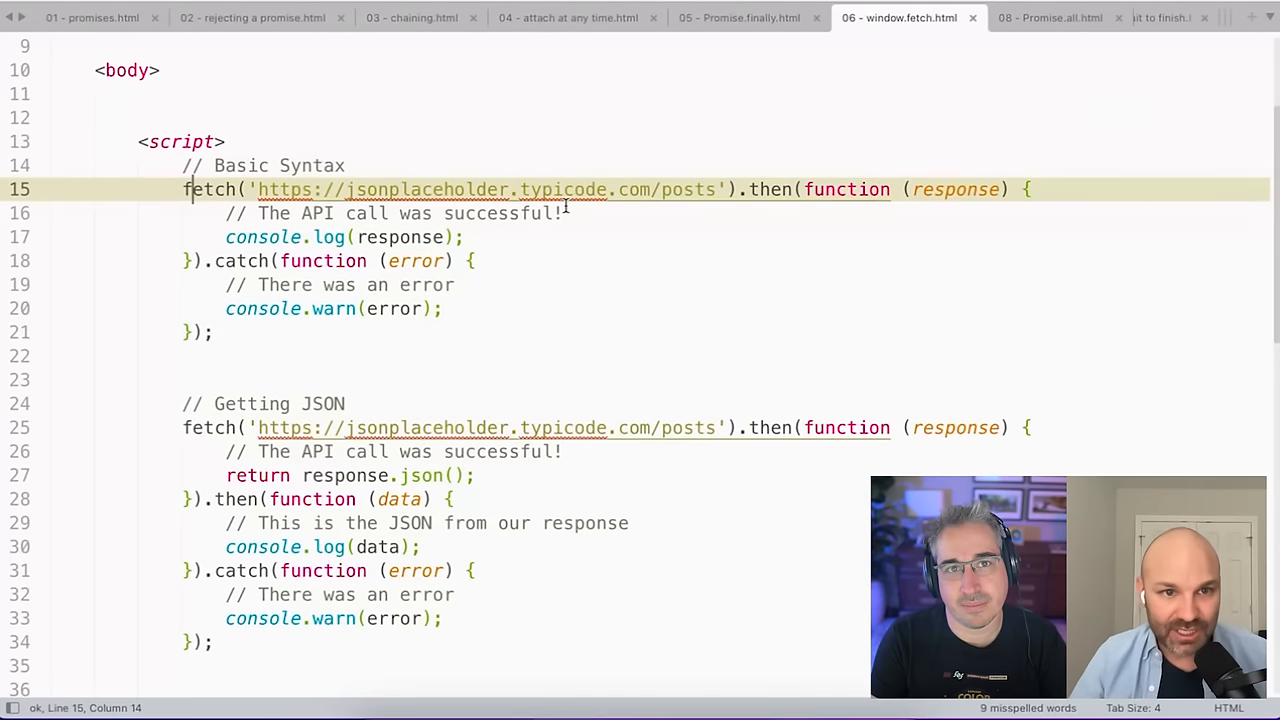
pyautogui.click(661, 189)
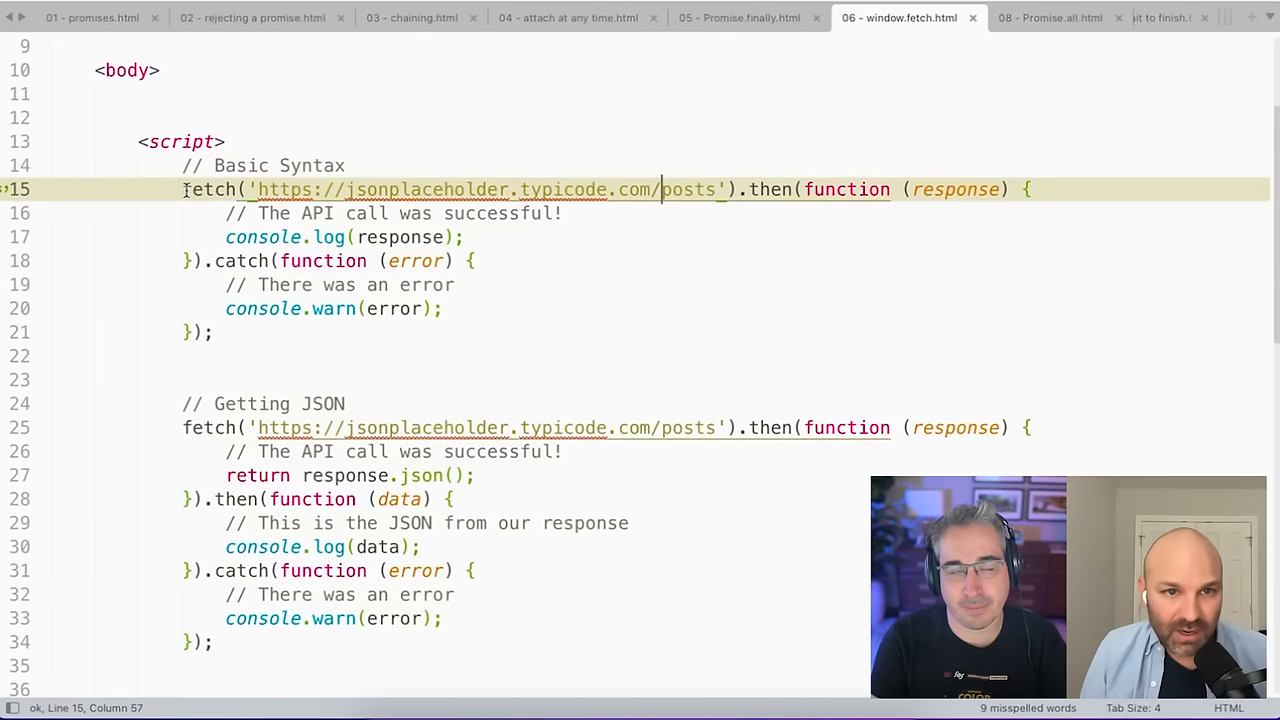
pyautogui.moveTo(590, 189)
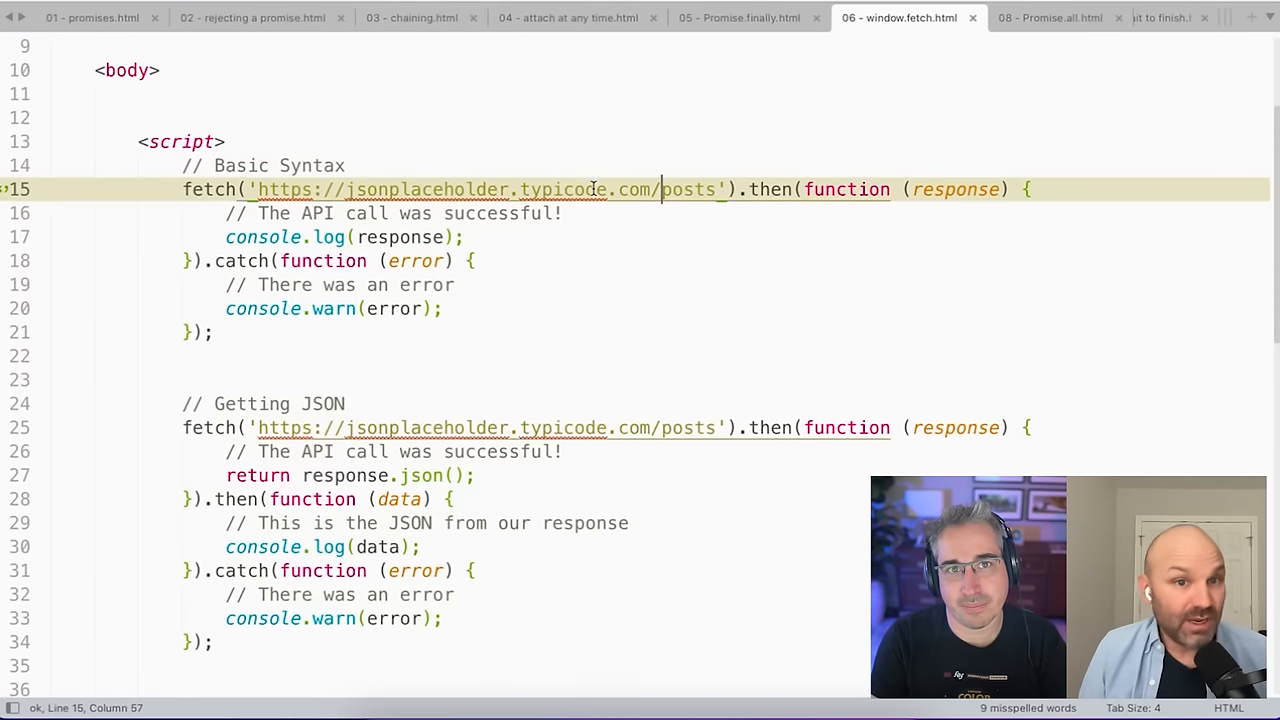
pyautogui.moveTo(588, 186)
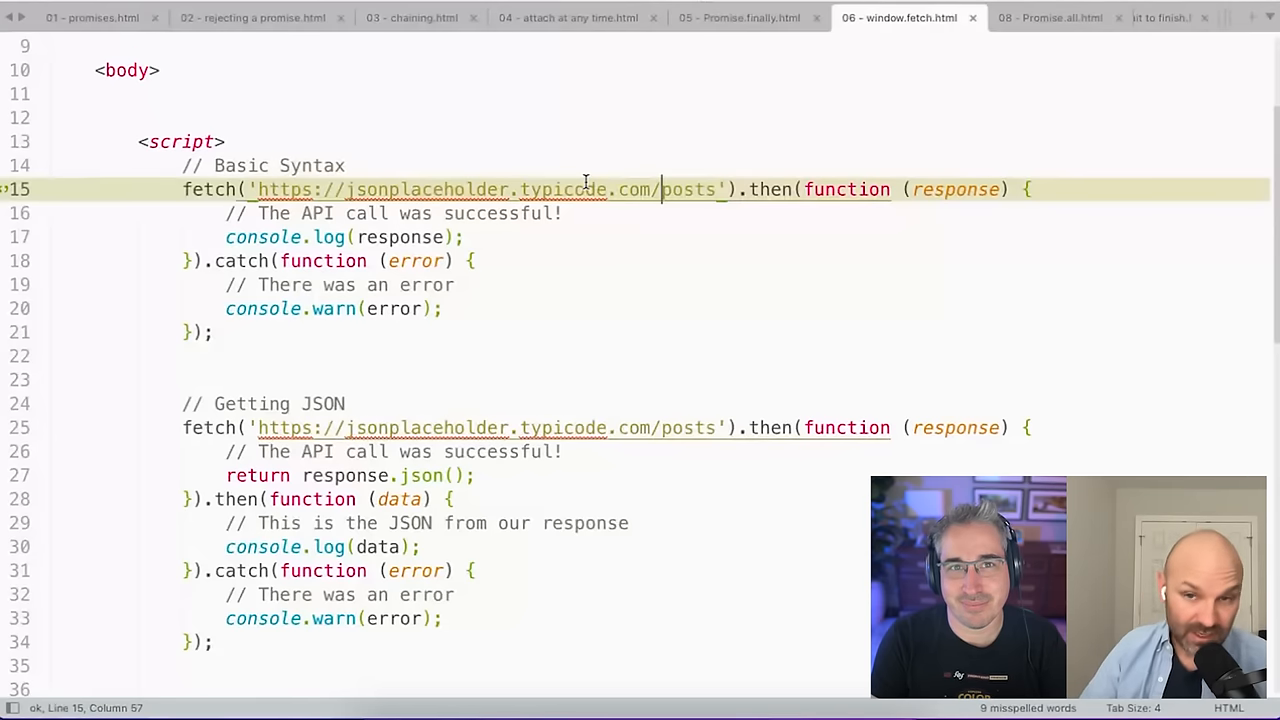
pyautogui.moveTo(660, 189); pyautogui.dragTo(563, 213)
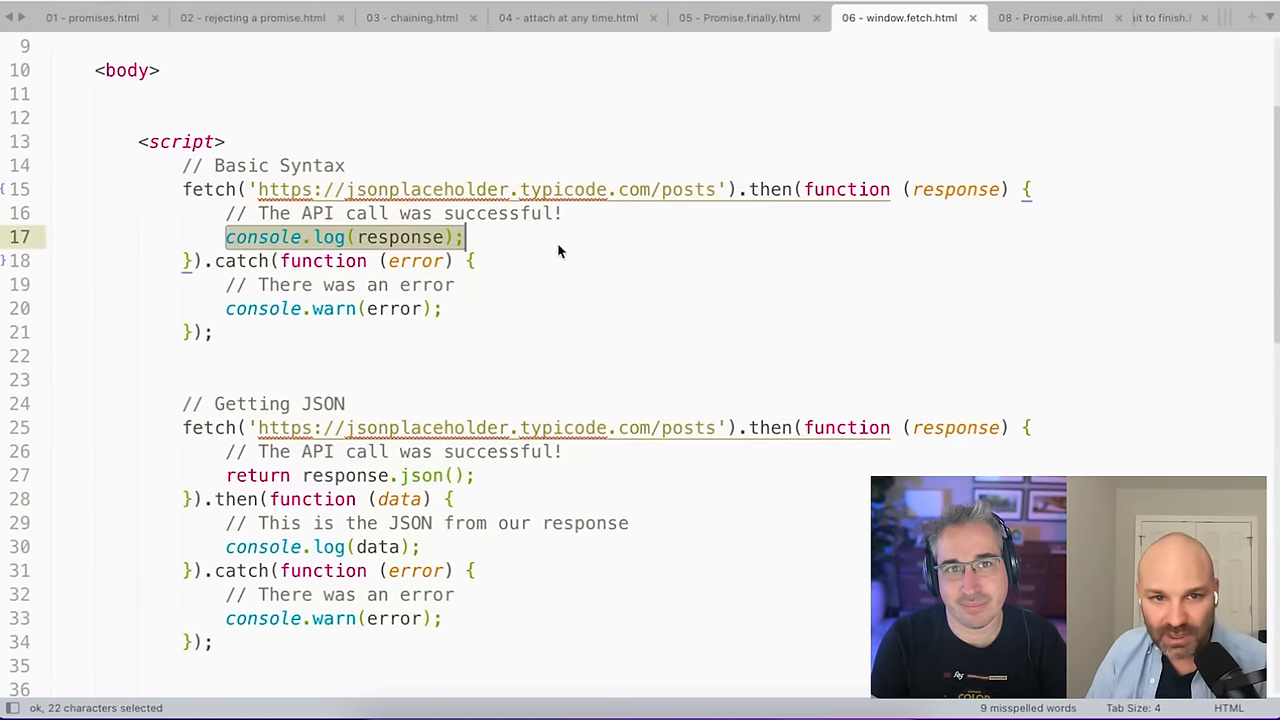
pyautogui.click(440, 308)
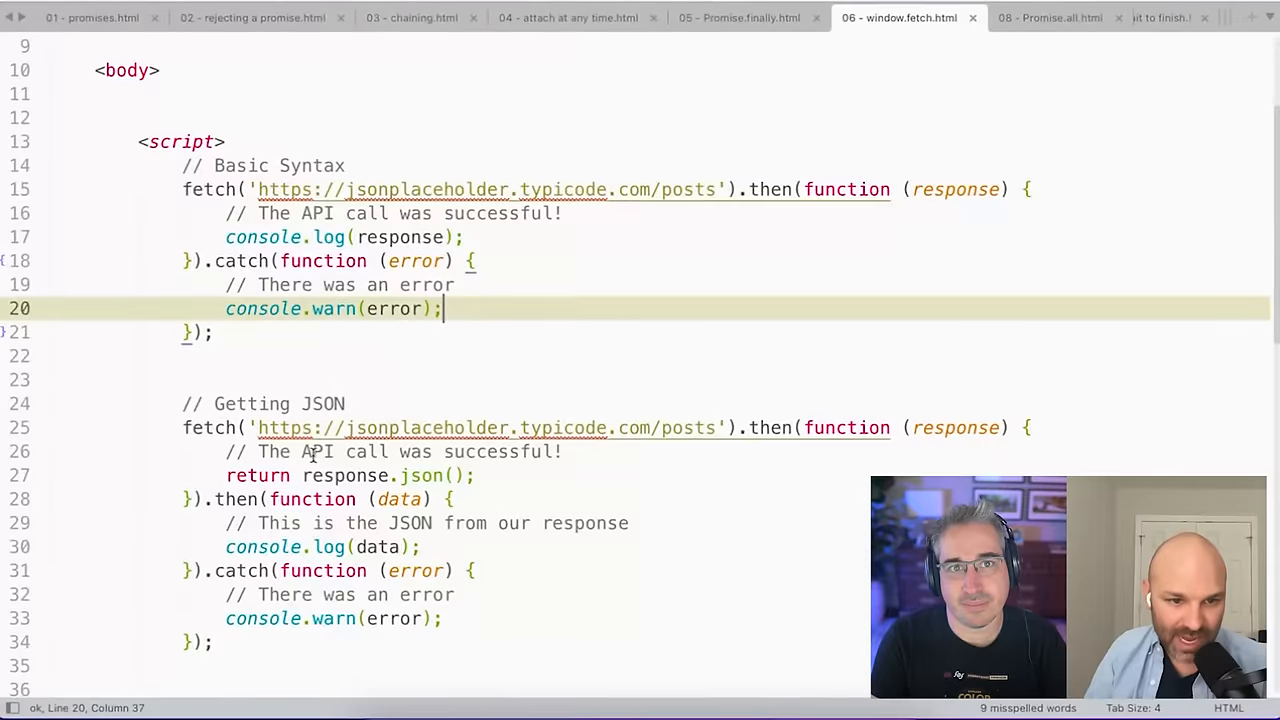
pyautogui.scroll(-3)
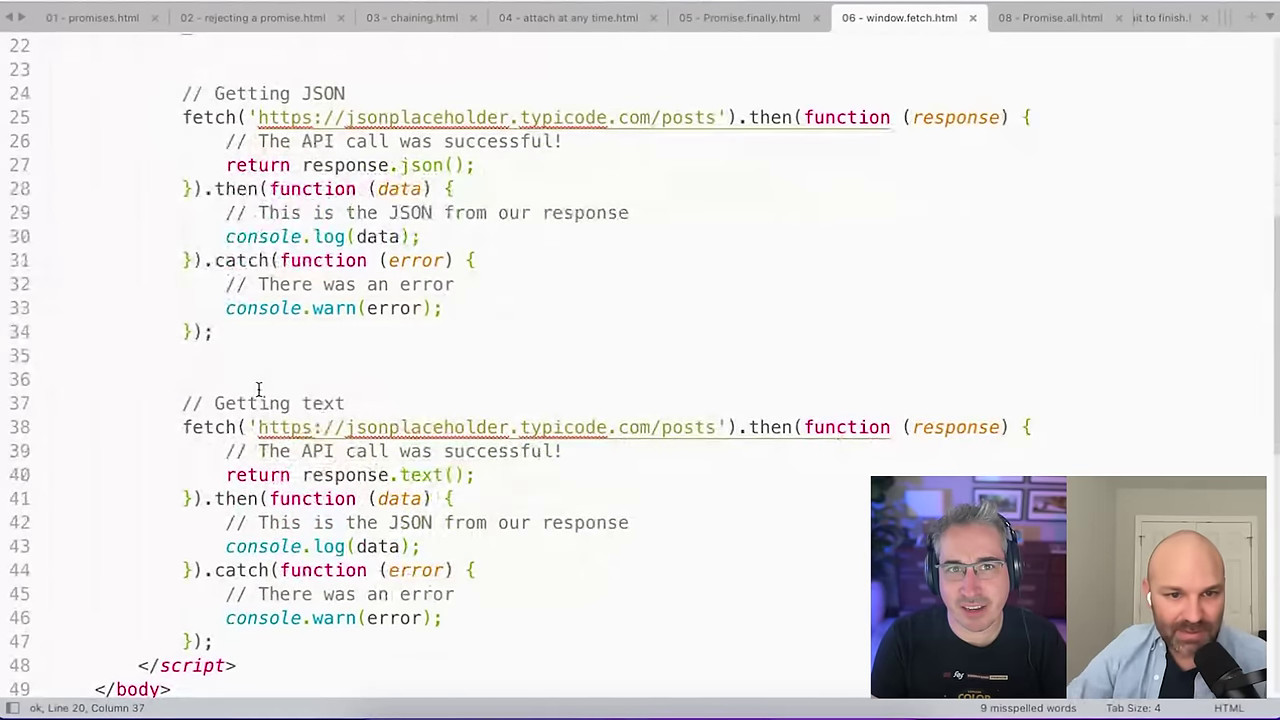
pyautogui.scroll(3)
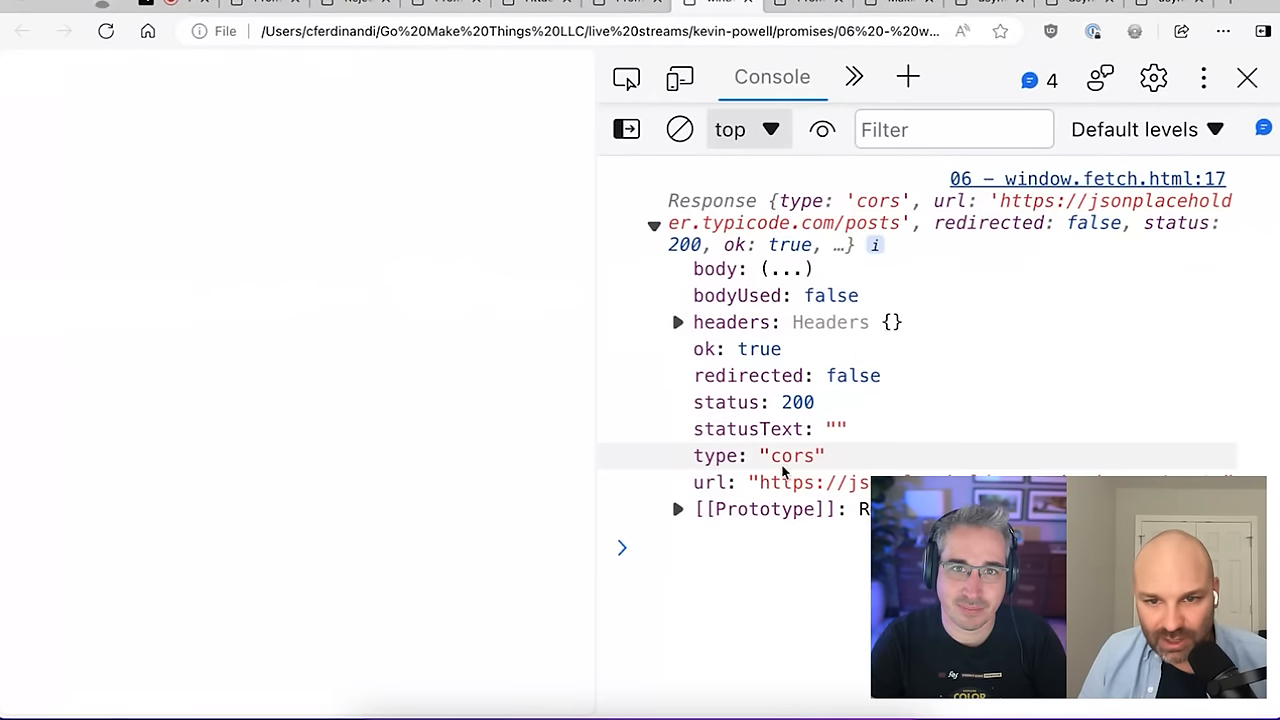
pyautogui.moveTo(793, 375)
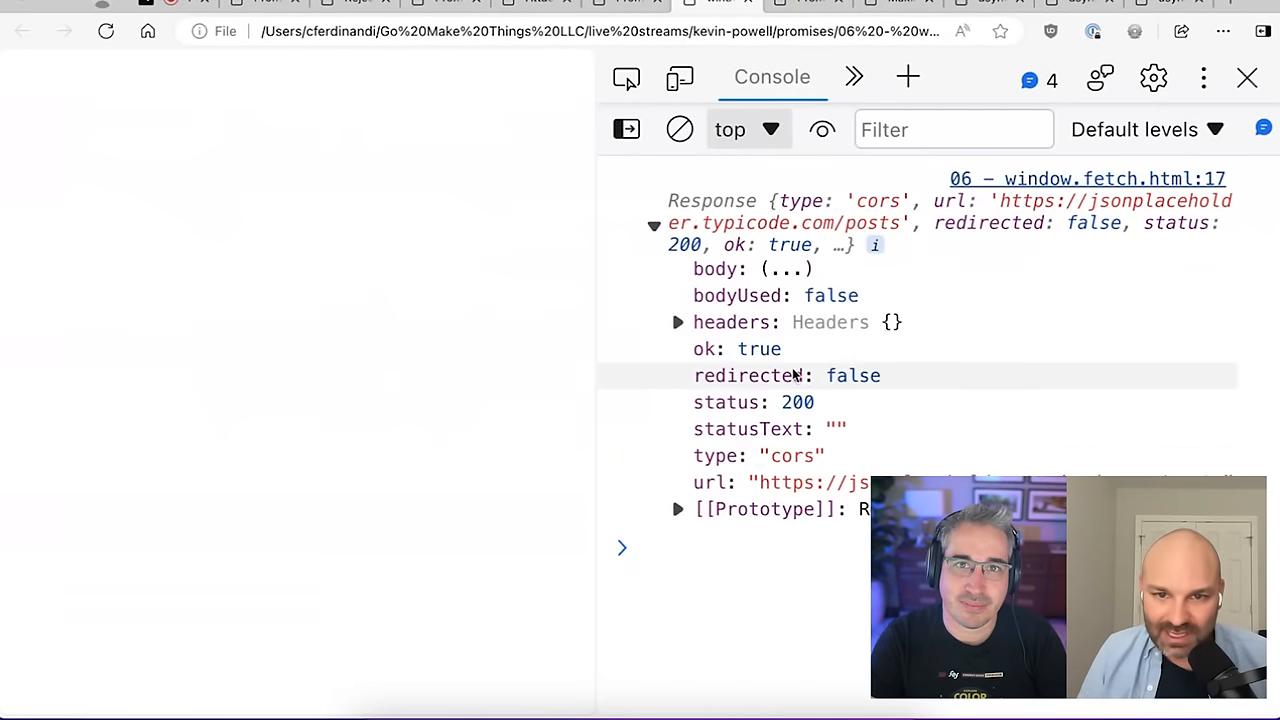
# Expand the headers entry of the logged Response object to reveal its Headers object.
pyautogui.click(677, 322)
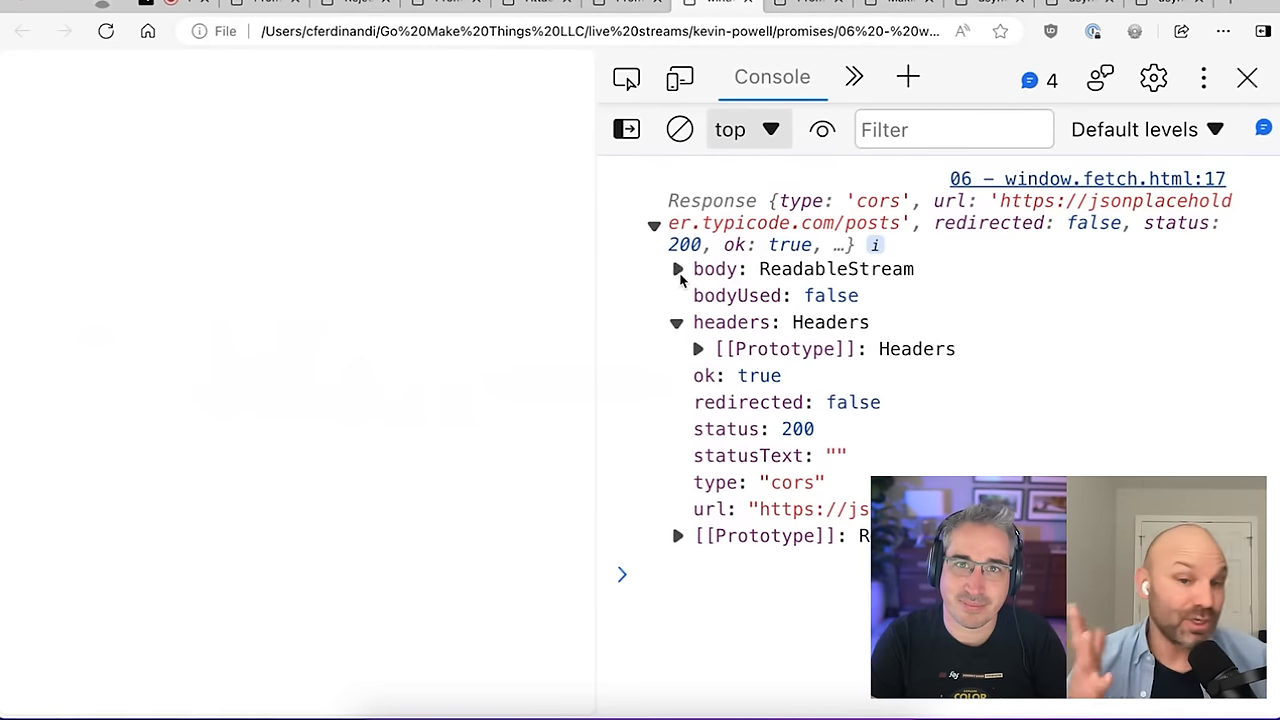
pyautogui.moveTo(584, 442)
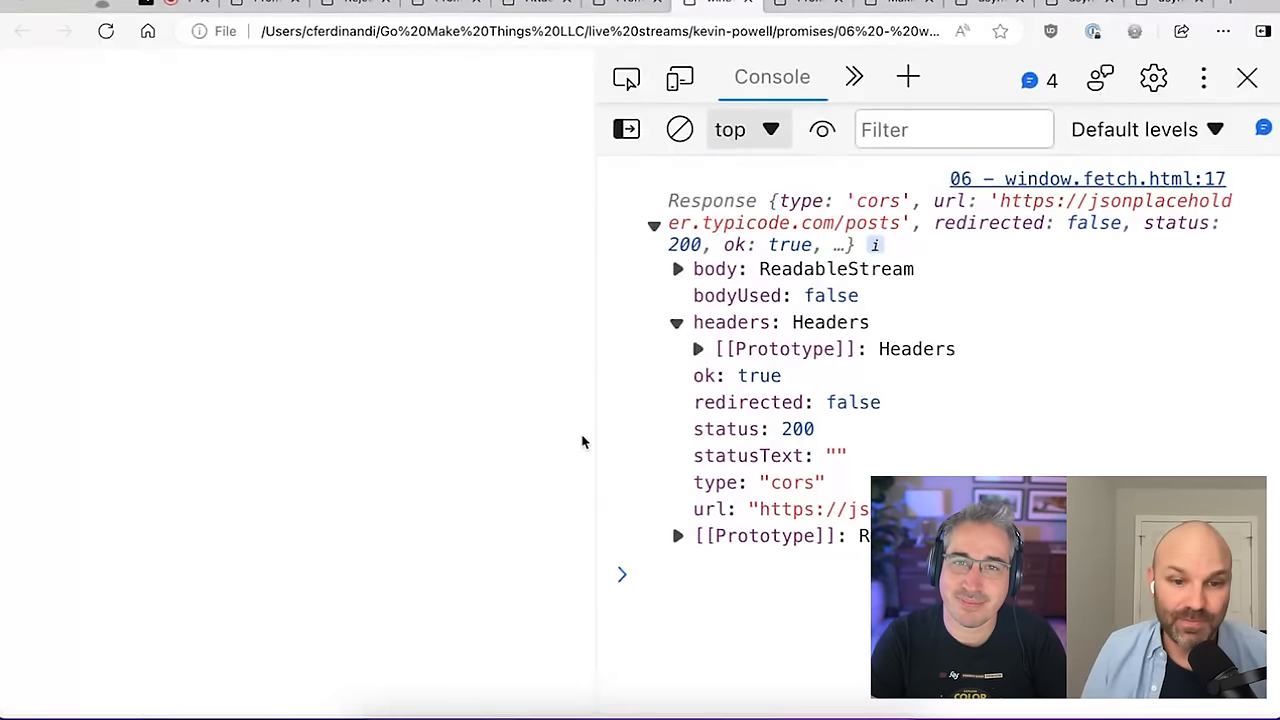